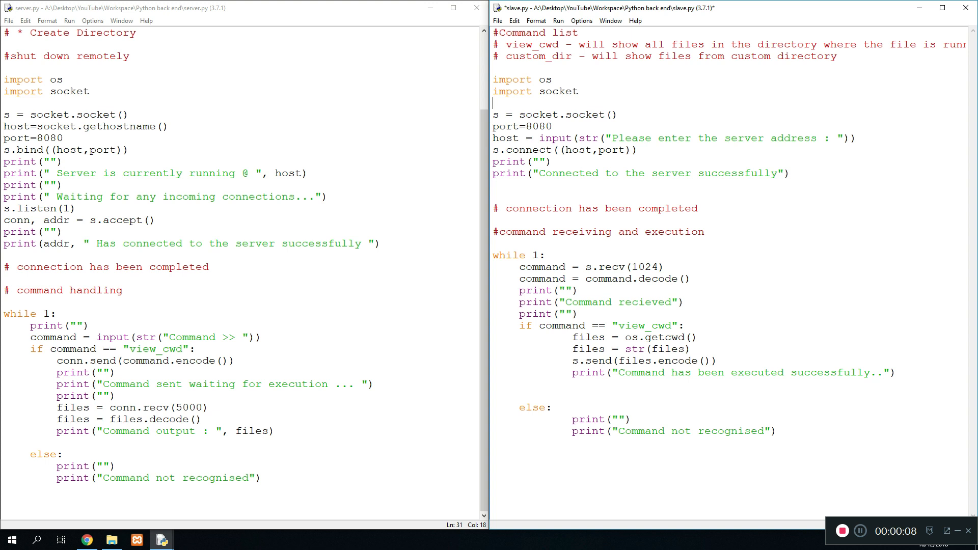
# Step: Type the '#access files remotely' comment and open blank lines below server.py's view_cwd branch
pyautogui.write('#access files remotely')
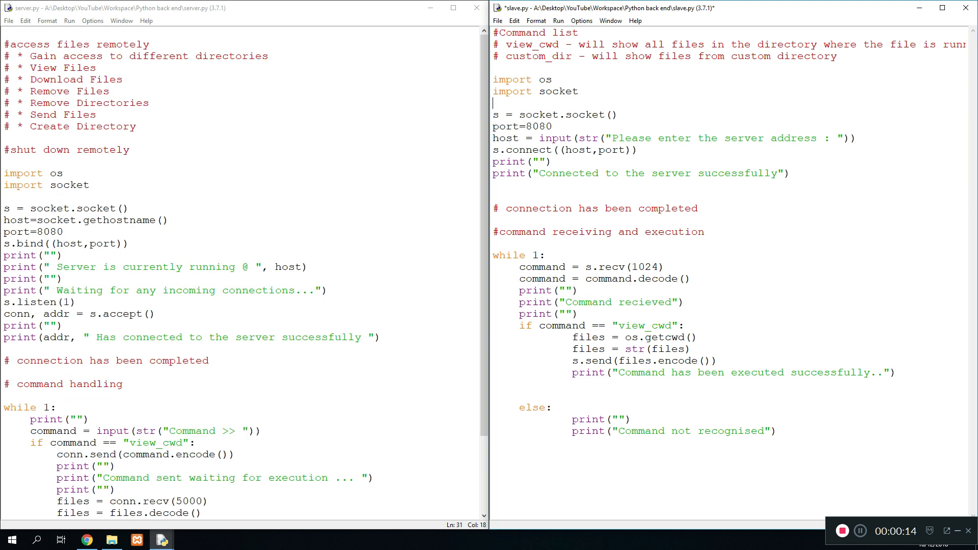
pyautogui.moveTo(15, 173); pyautogui.dragTo(155, 314)
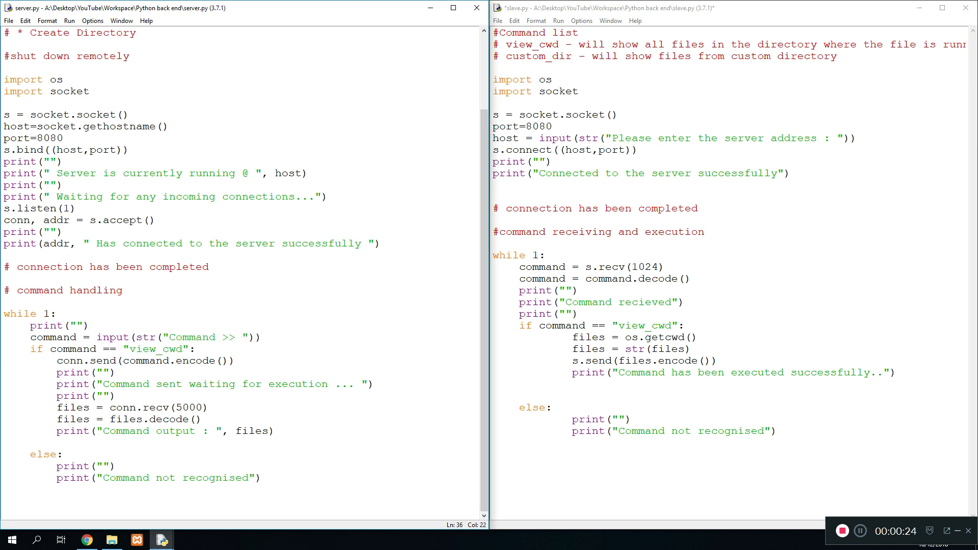
pyautogui.doubleClick(155, 349)
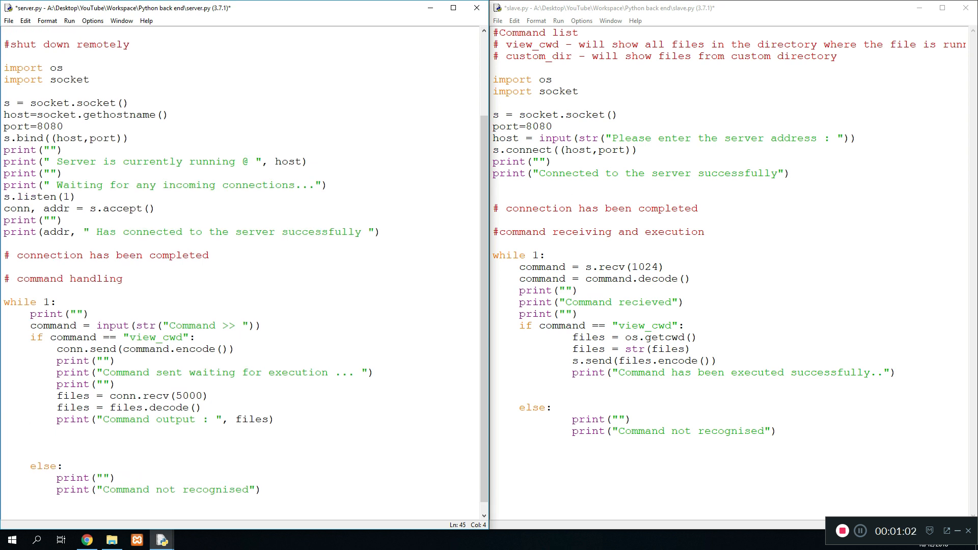
# Step: Write the elif command == "custom_dir": condition in server.py
pyautogui.write('e')
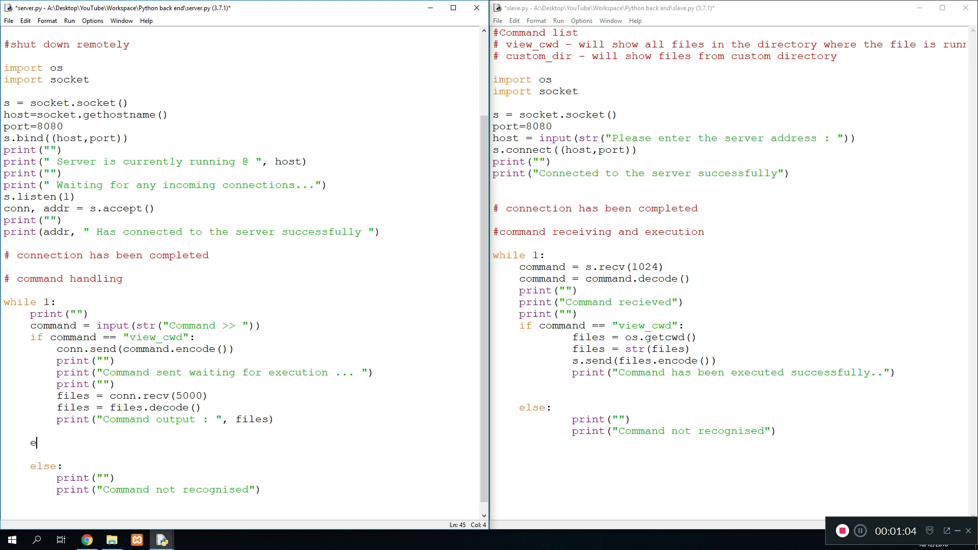
pyautogui.write('lif')
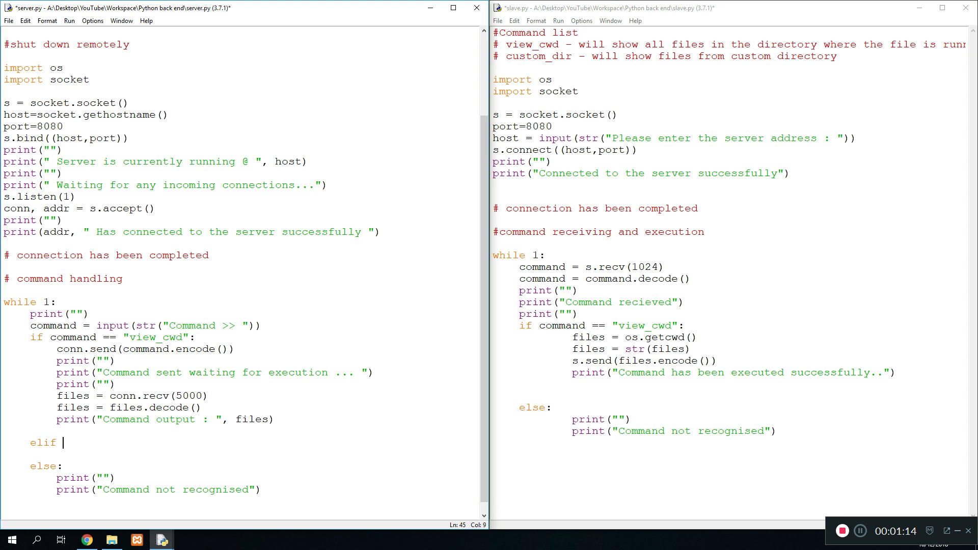
pyautogui.write('command')
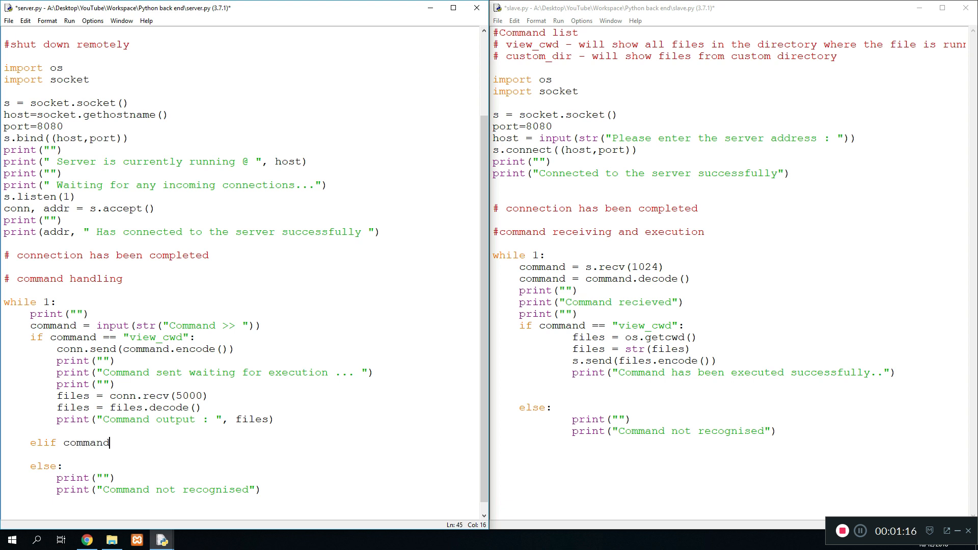
pyautogui.write('== "')
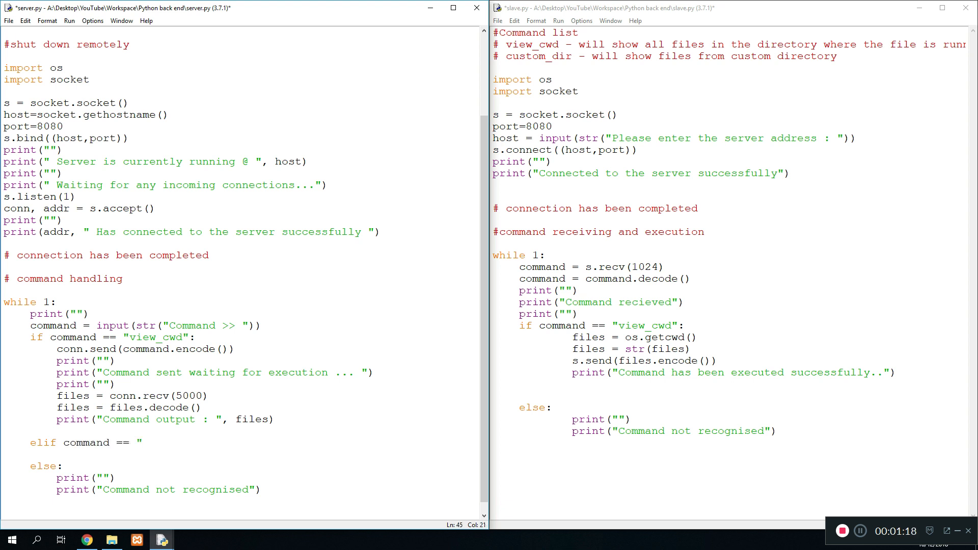
pyautogui.write('custom')
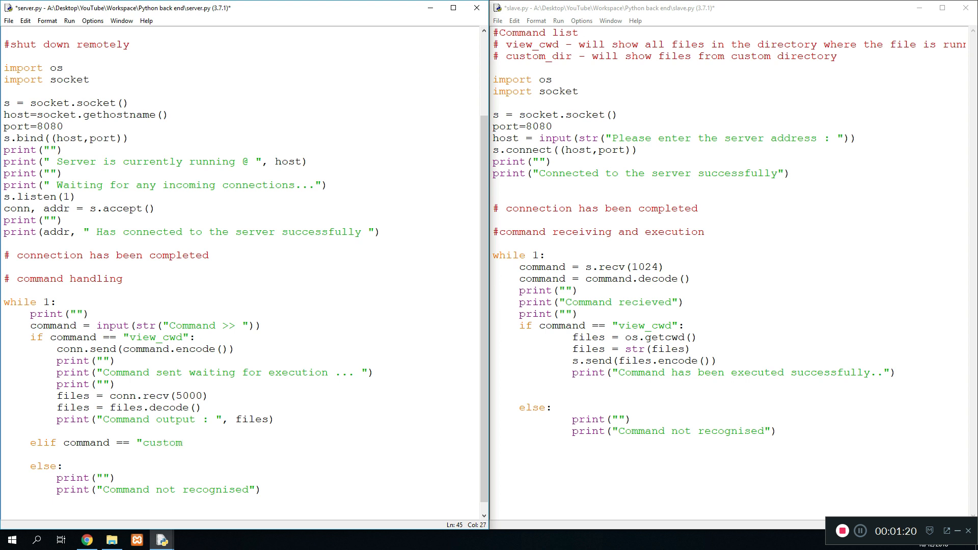
pyautogui.write('_dir":')
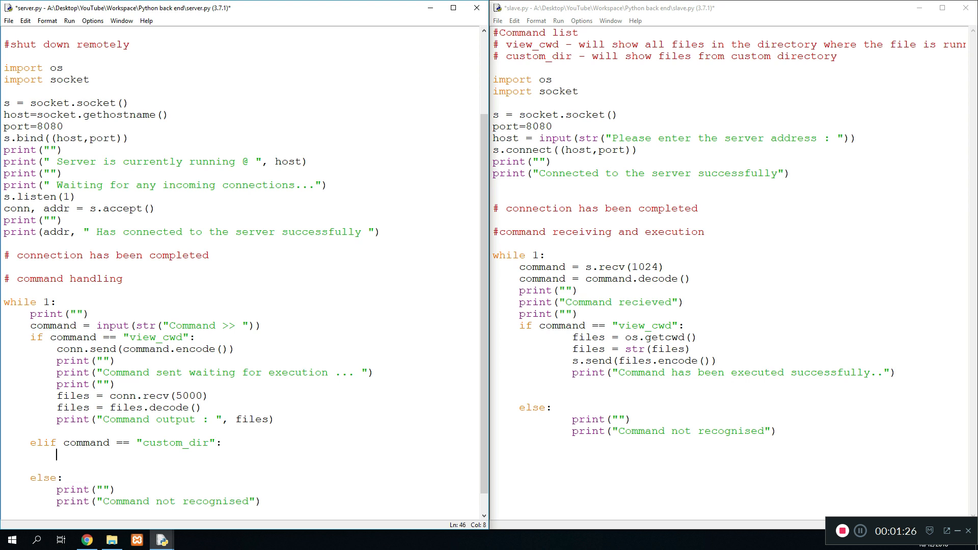
# Step: Give the branch print("") and user_input = input(str("Custom Dir : "))
pyautogui.write('print("')
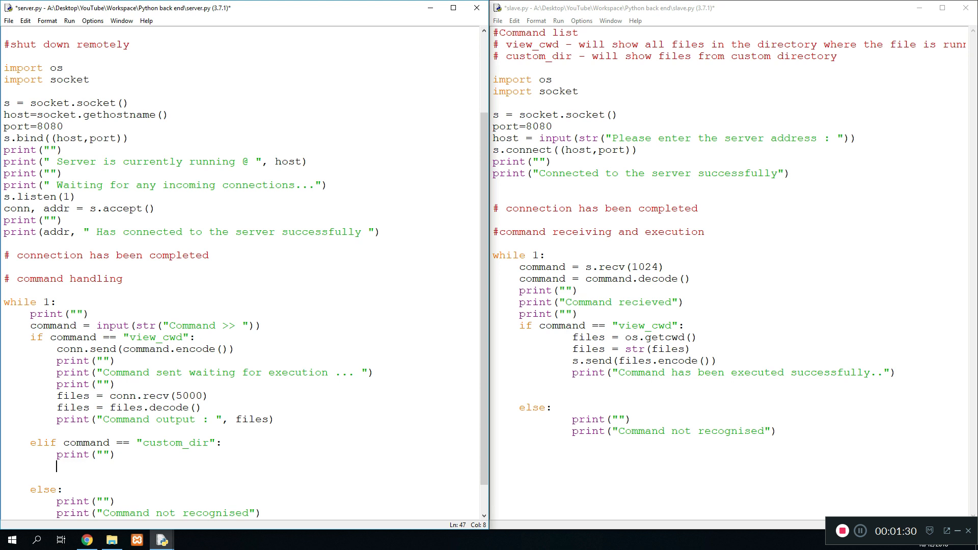
pyautogui.write('a')
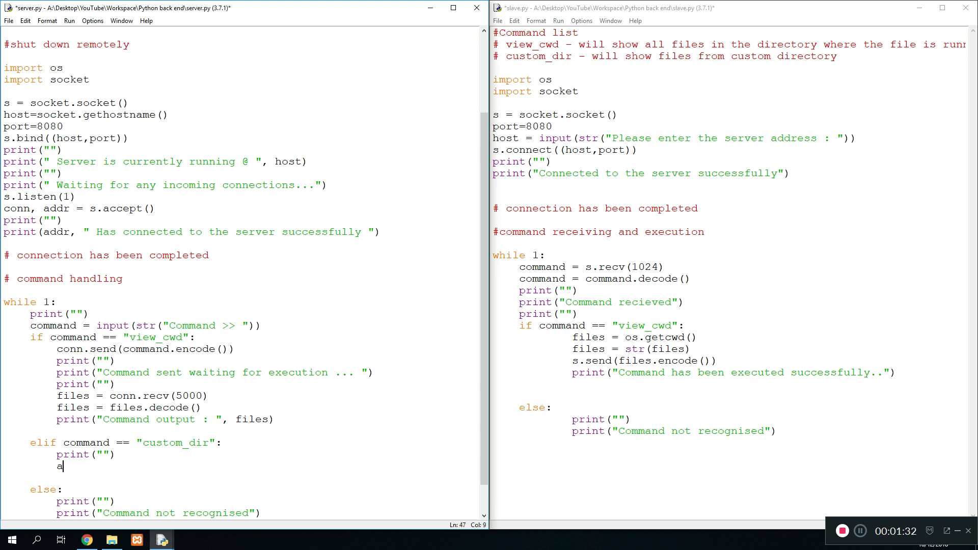
pyautogui.write('user_')
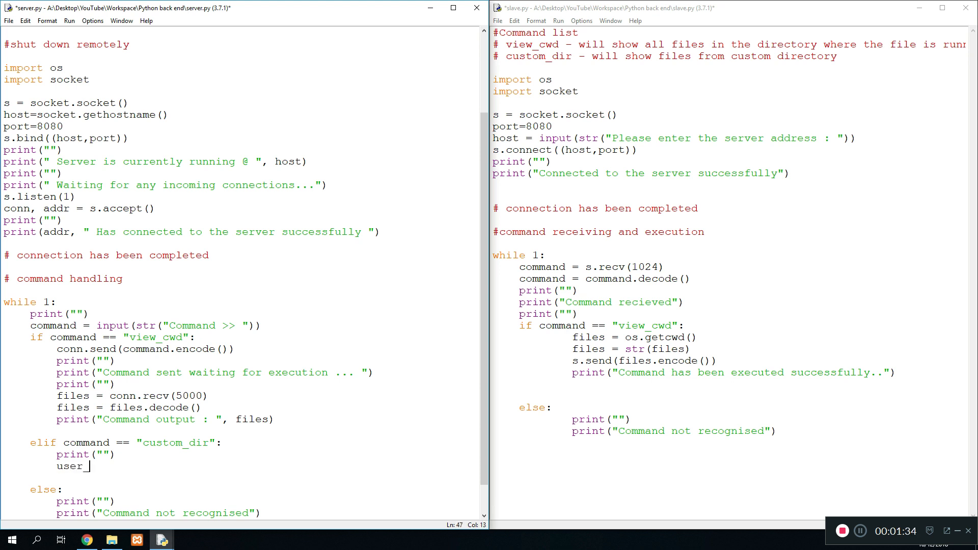
pyautogui.write('_input = input(str("Please en')
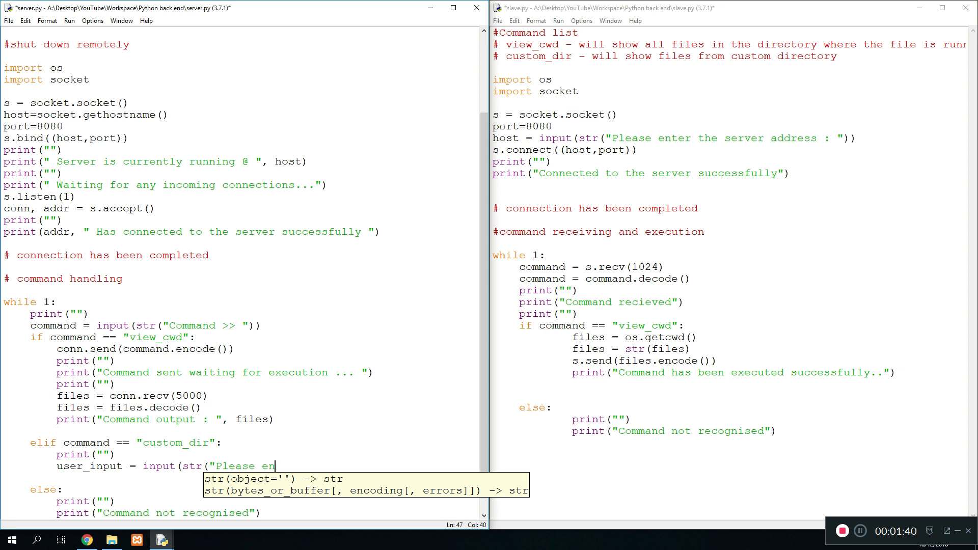
pyautogui.write('ter th')
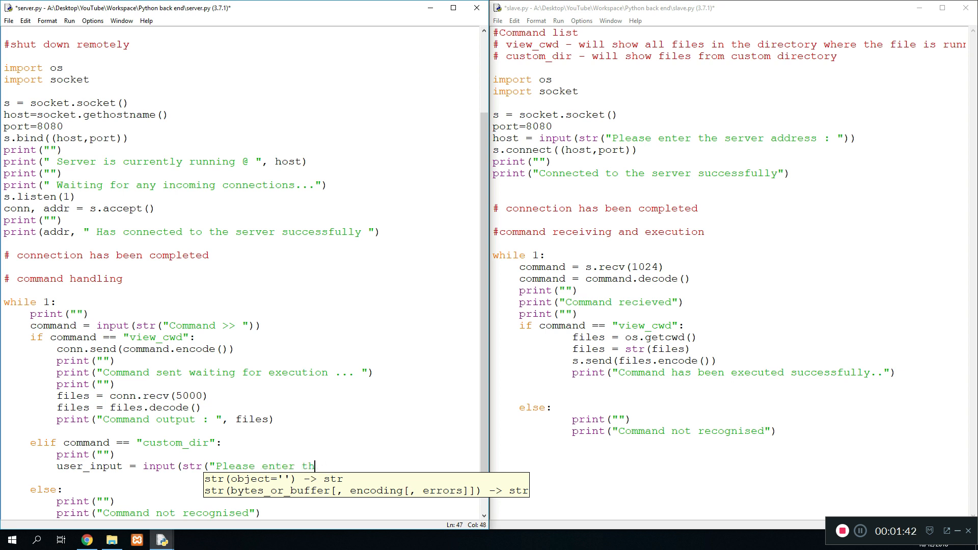
pyautogui.write('Cus')
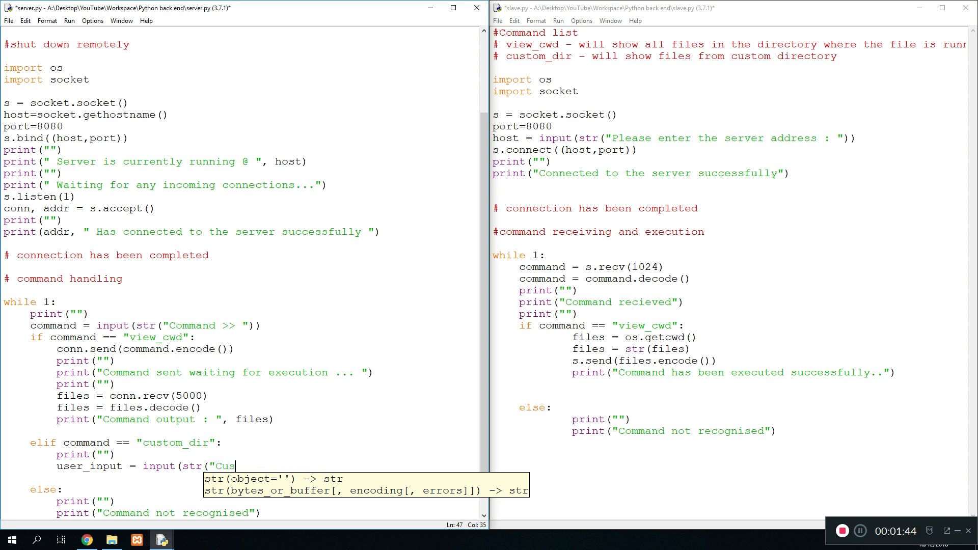
pyautogui.write('tom Dir : "))')
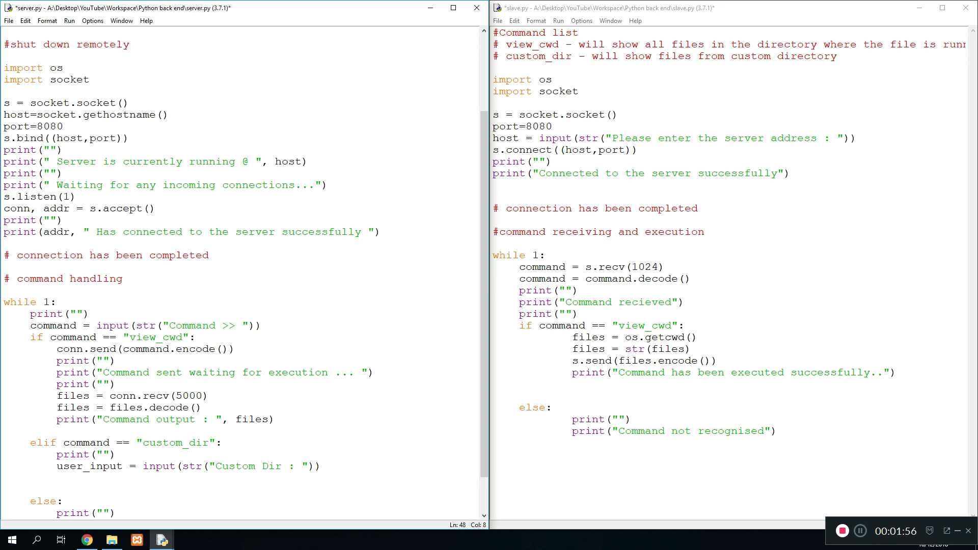
# Step: Make conn.send(command.encode()) the first line of server.py's custom_dir branch
pyautogui.click(57, 478)
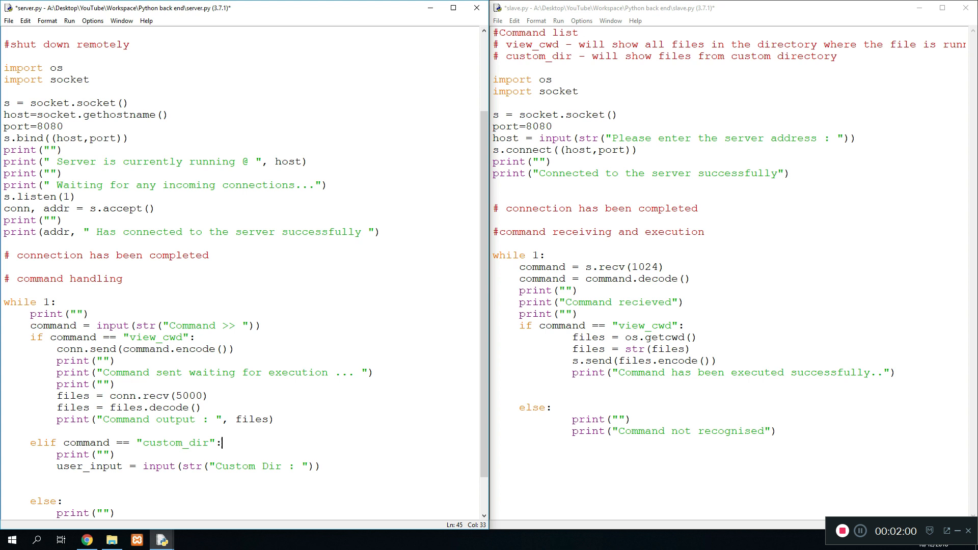
pyautogui.press('Enter')
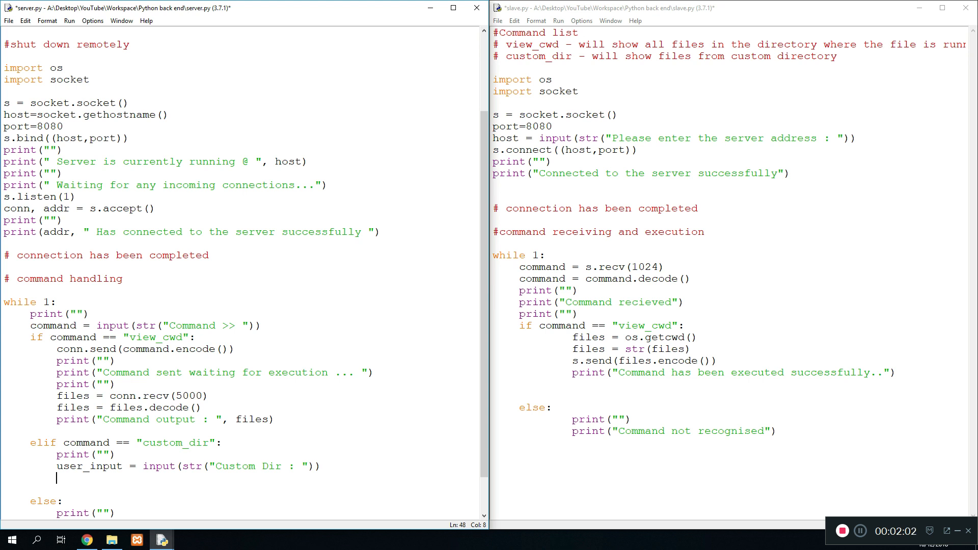
pyautogui.write('conn.send')
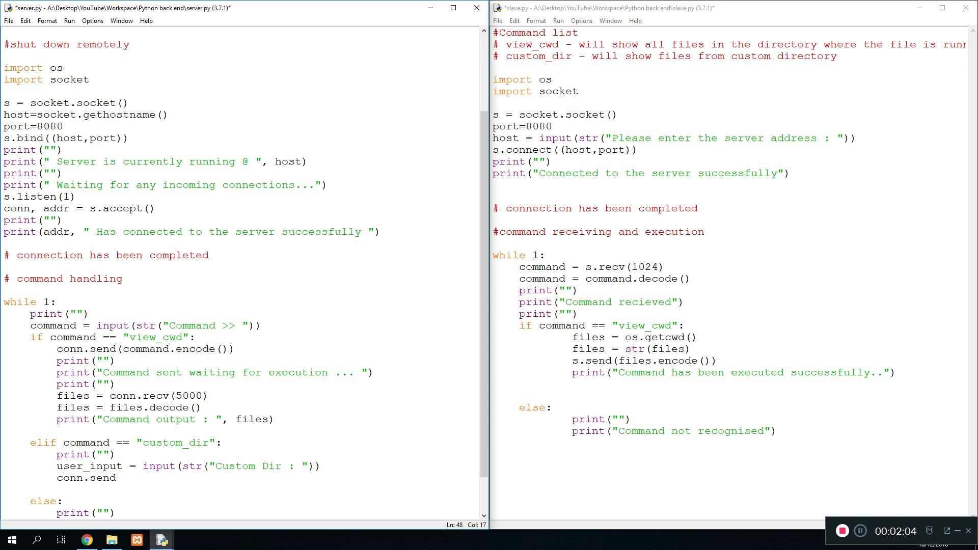
pyautogui.write('("custom')
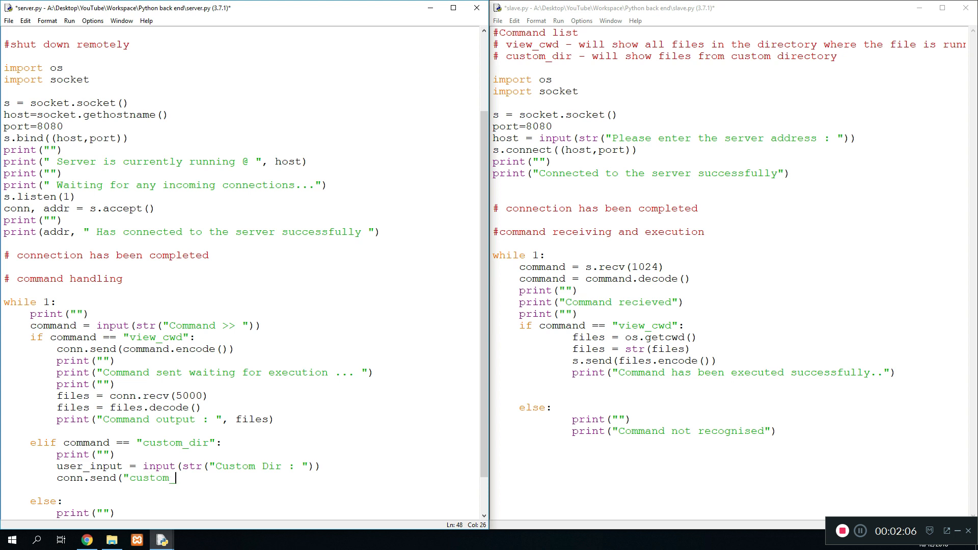
pyautogui.write('_dir")')
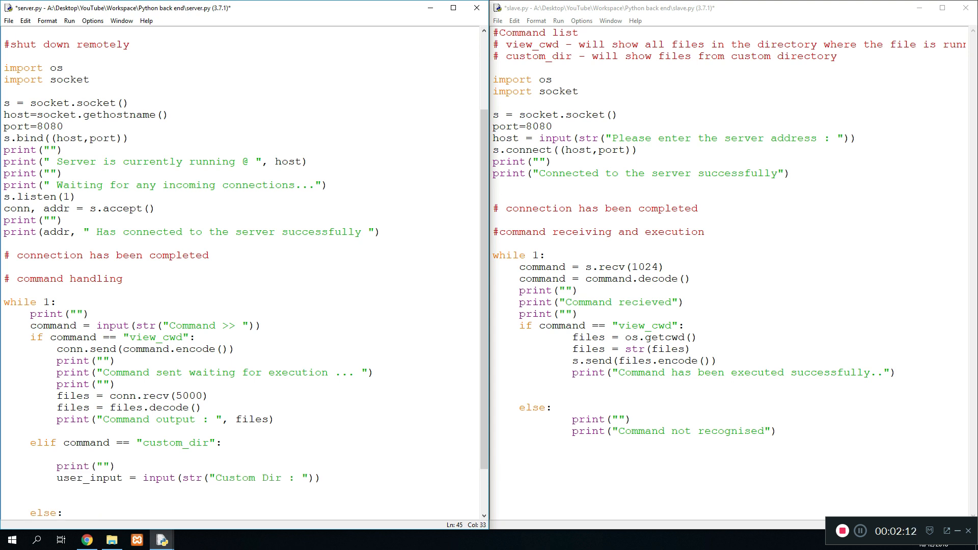
pyautogui.write('conn.send("custom_dir")')
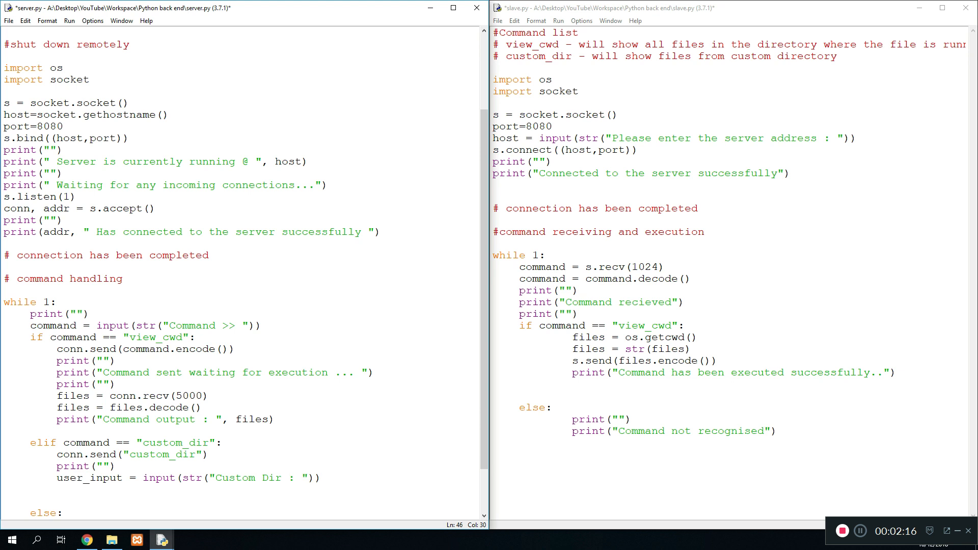
pyautogui.doubleClick(162, 454)
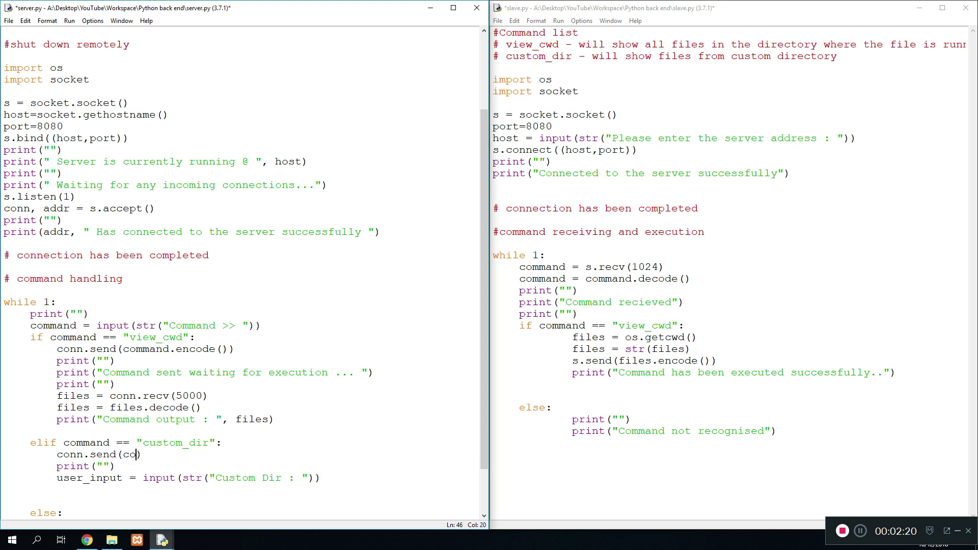
pyautogui.write('mmand.encode(')
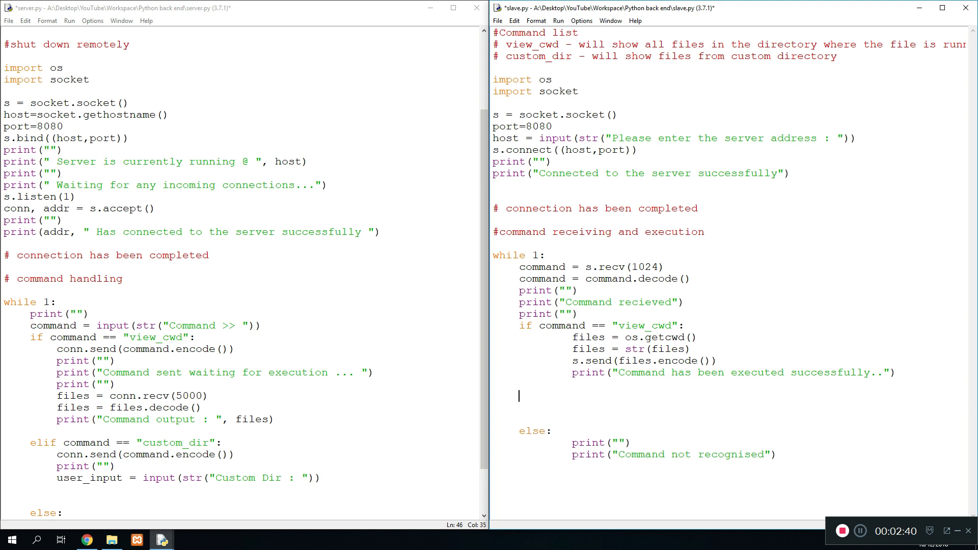
# Step: Add elif command == "custom_dir": with print("Custom dir") to slave.py
pyautogui.write('elif comand')
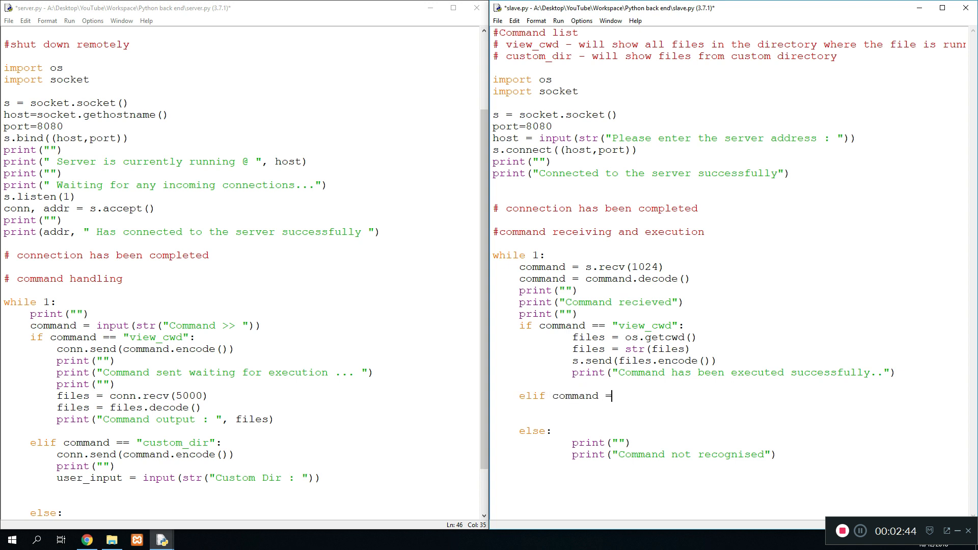
pyautogui.write('== "')
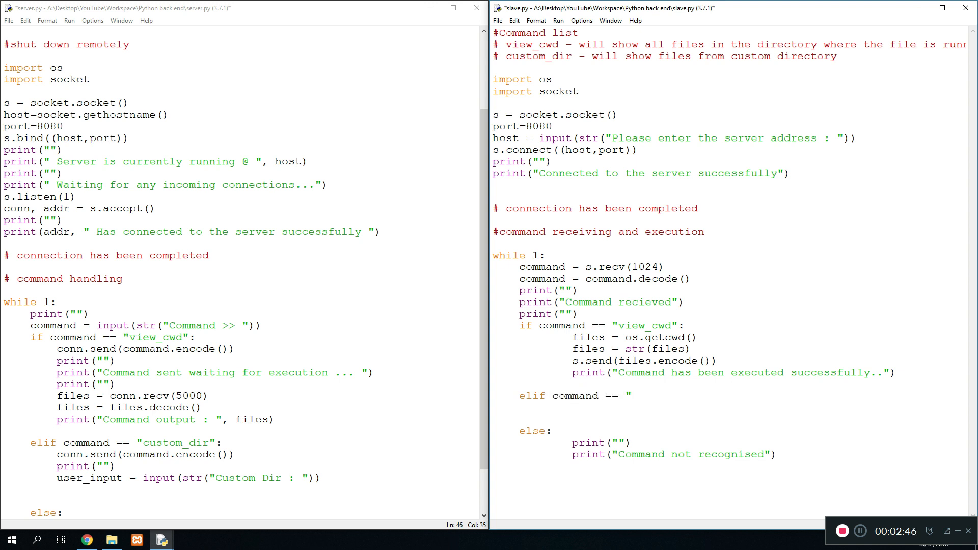
pyautogui.write('custom_')
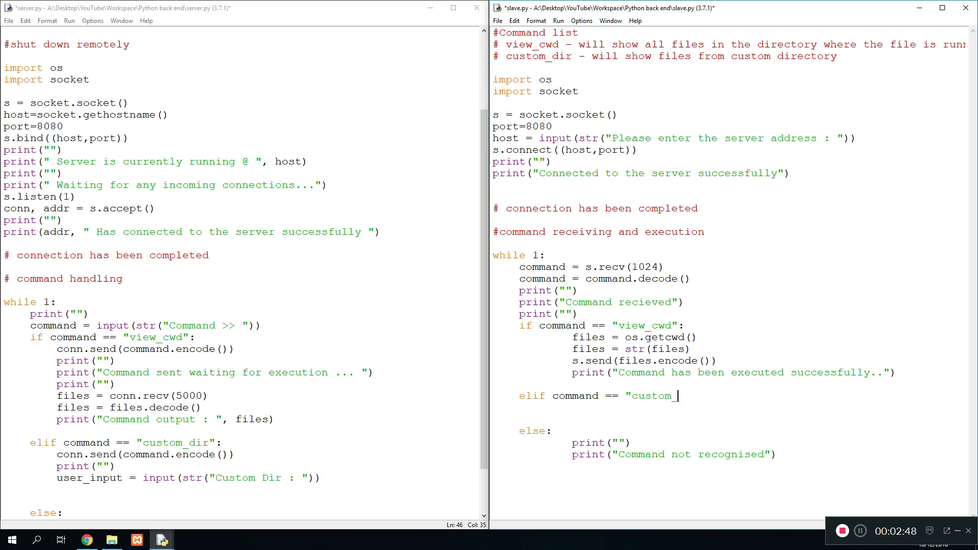
pyautogui.write('dir":')
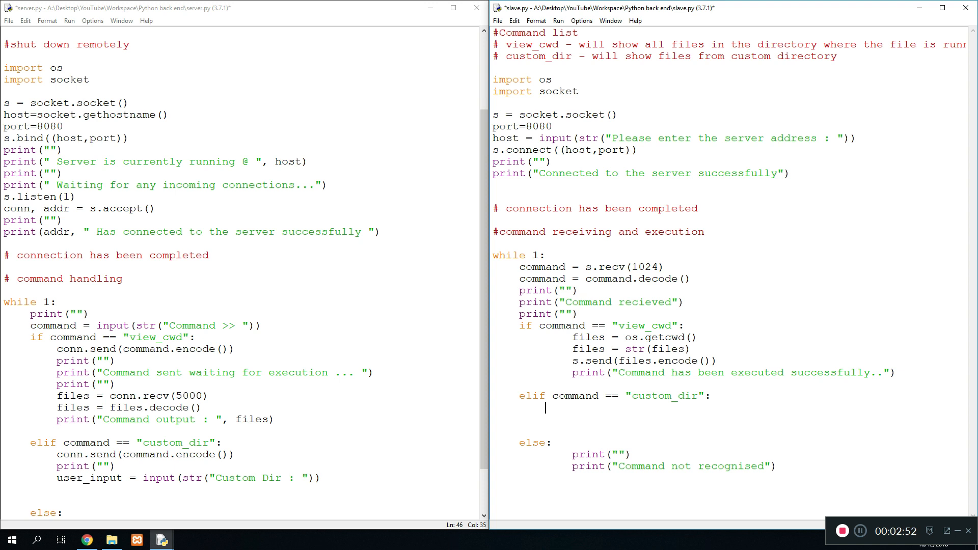
pyautogui.write('print(')
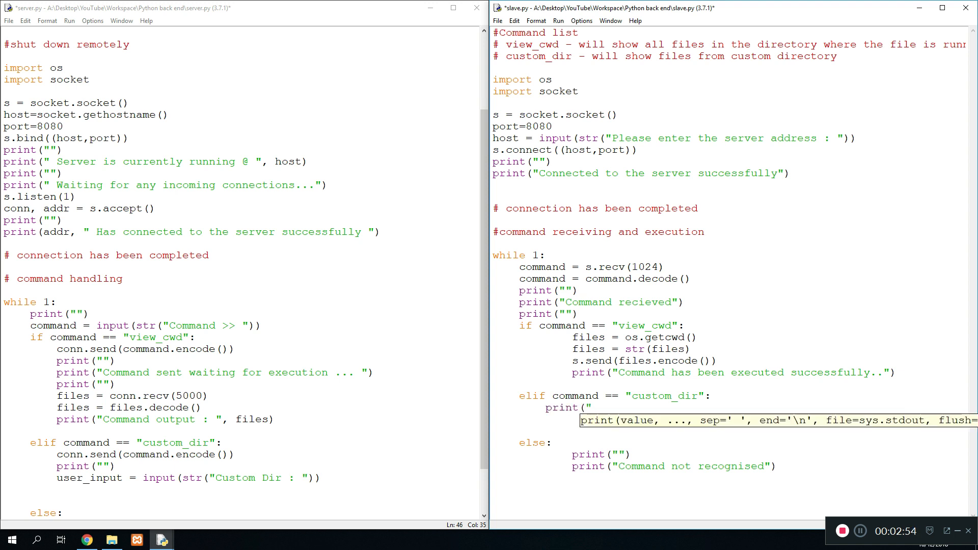
pyautogui.write('"Custom dir')
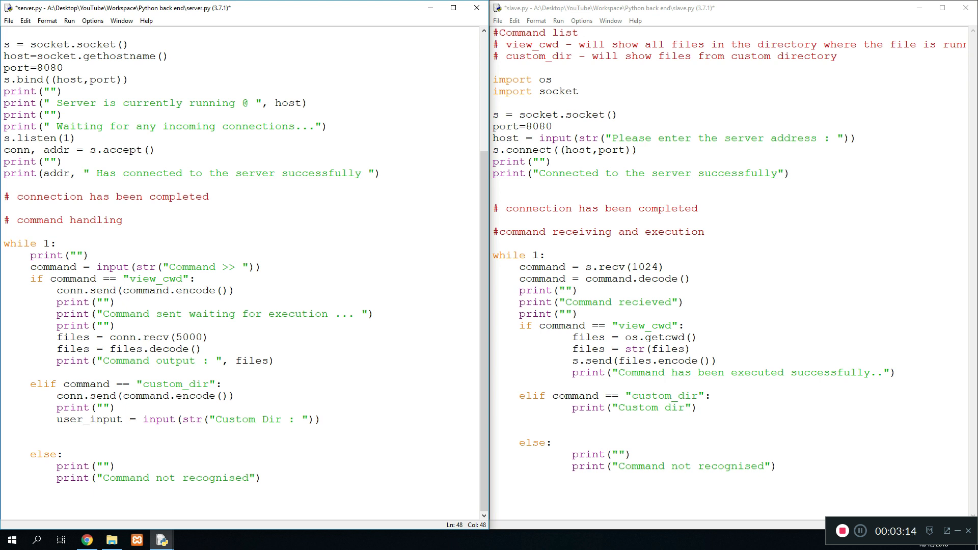
# Step: In server.py, send user_input.encode() and print "Command has been sent" between blank lines
pyautogui.write('conns.')
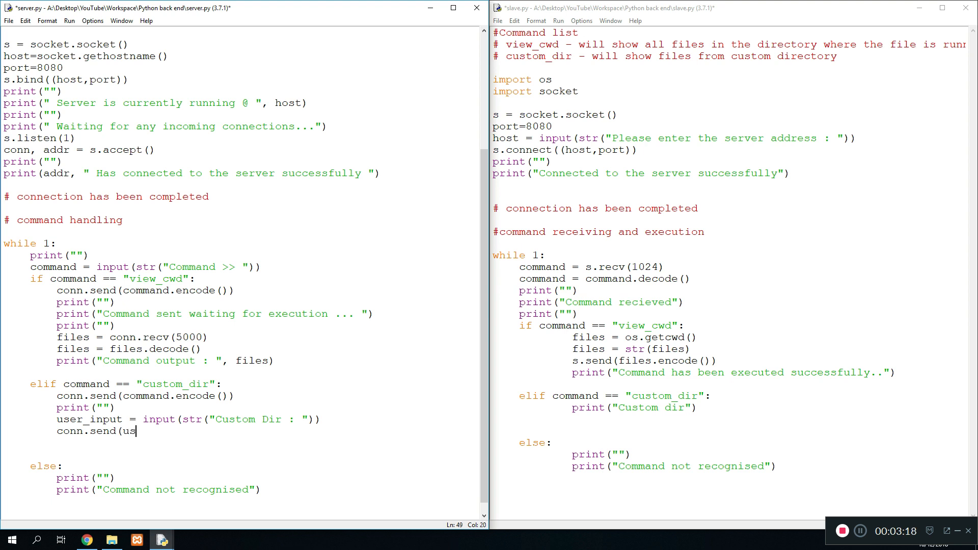
pyautogui.write('er_input')
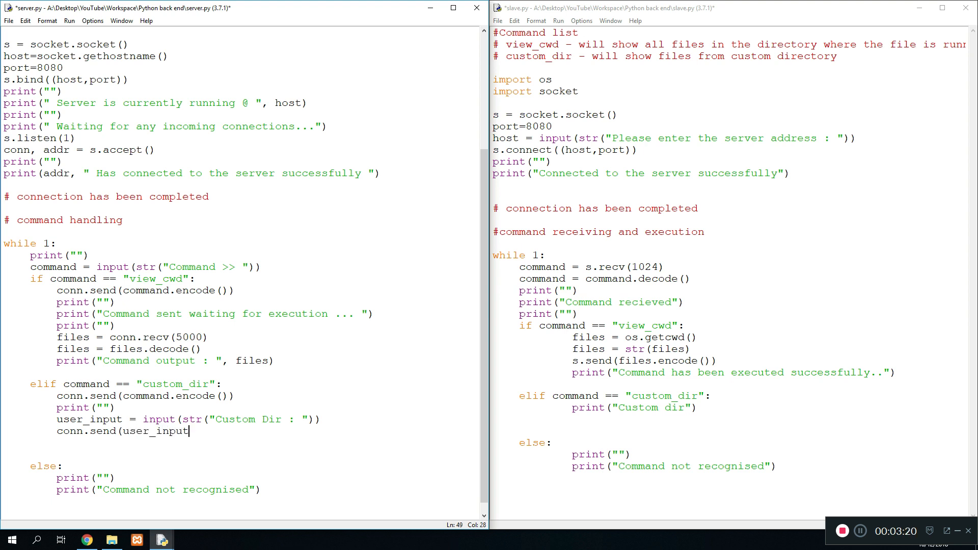
pyautogui.write('.encode()')
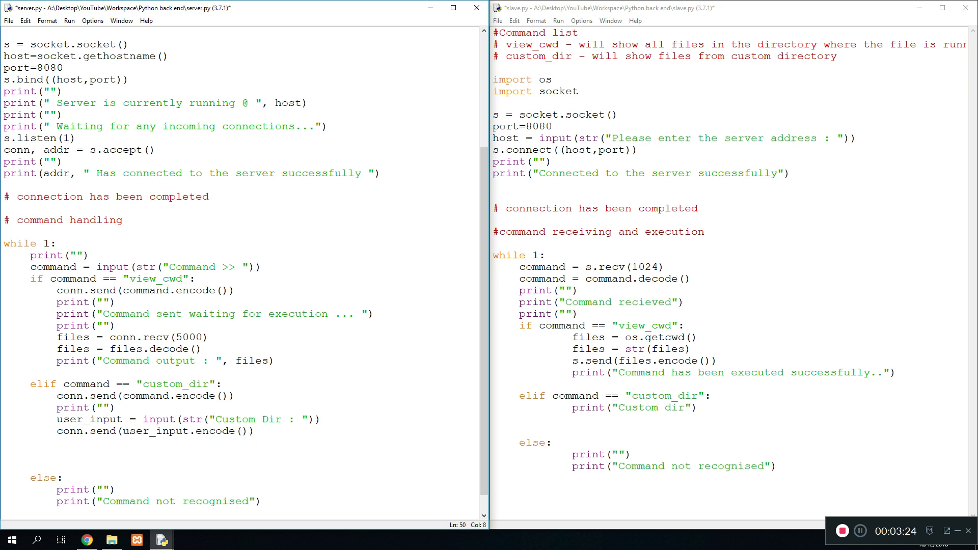
pyautogui.write('print("')
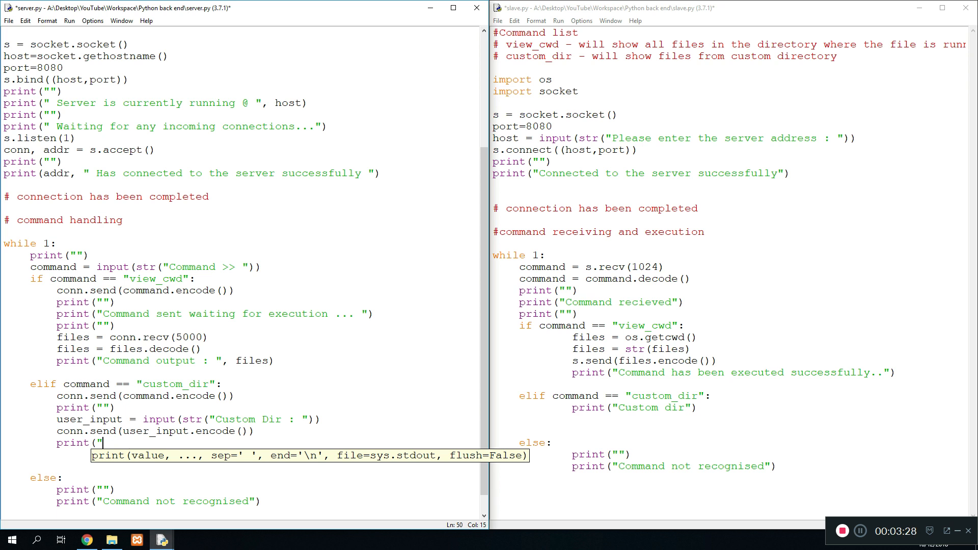
pyautogui.write('Command')
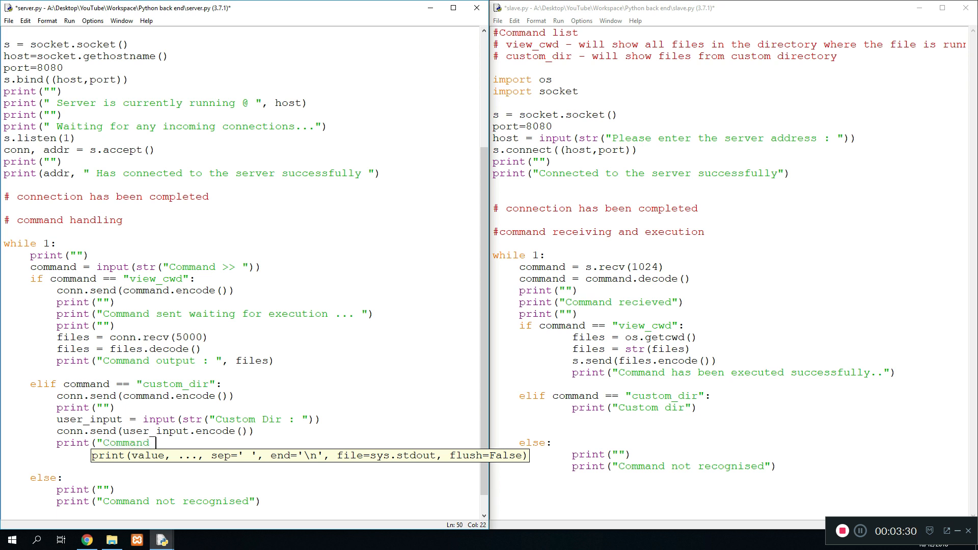
pyautogui.write('"Command has been sent")')
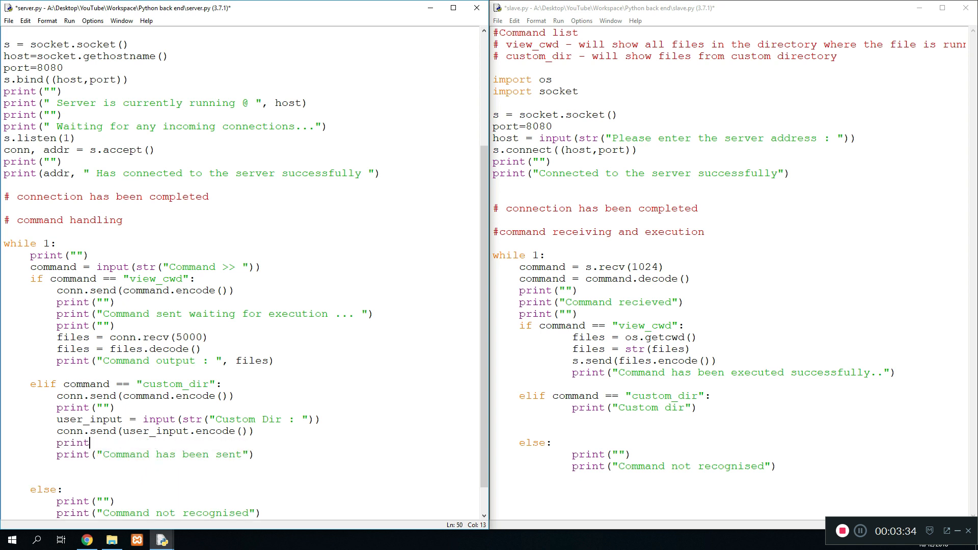
pyautogui.write('pr')
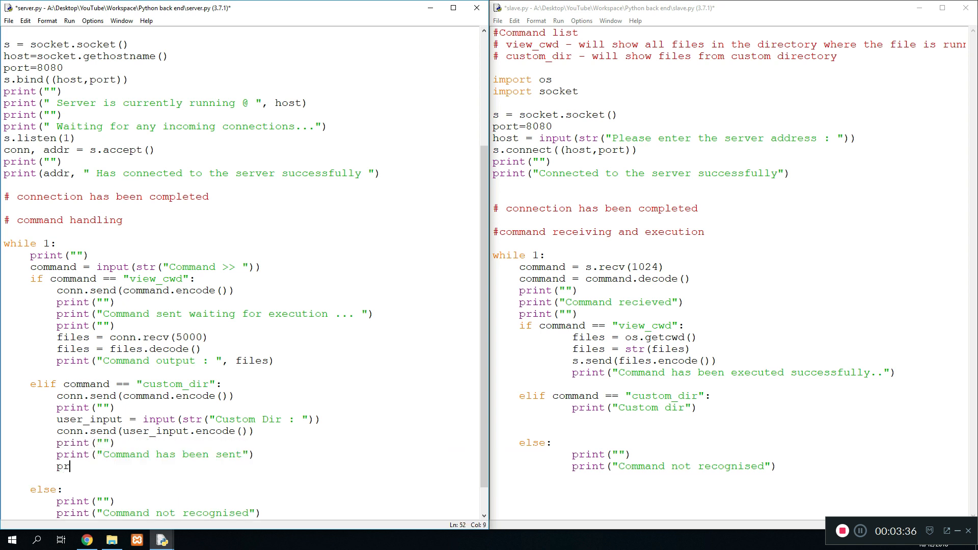
pyautogui.write('int("")')
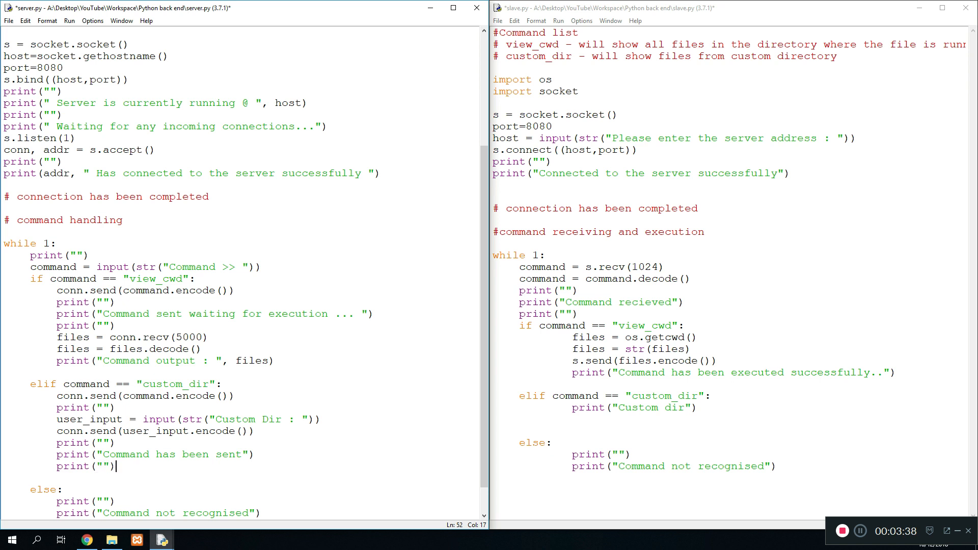
pyautogui.moveTo(570, 408); pyautogui.dragTo(697, 408)
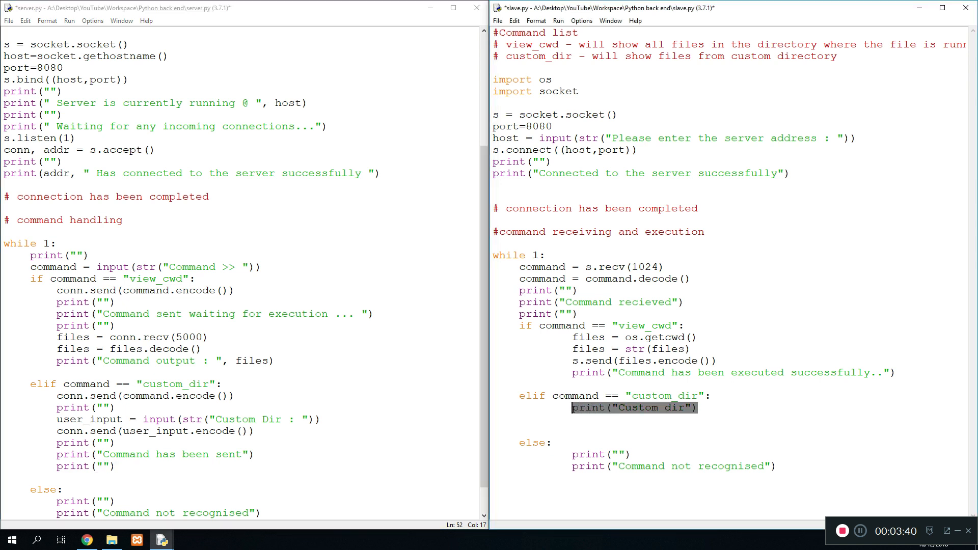
# Step: Replace slave.py's placeholder print with user_input = s.recv(5000)
pyautogui.press('Delete')
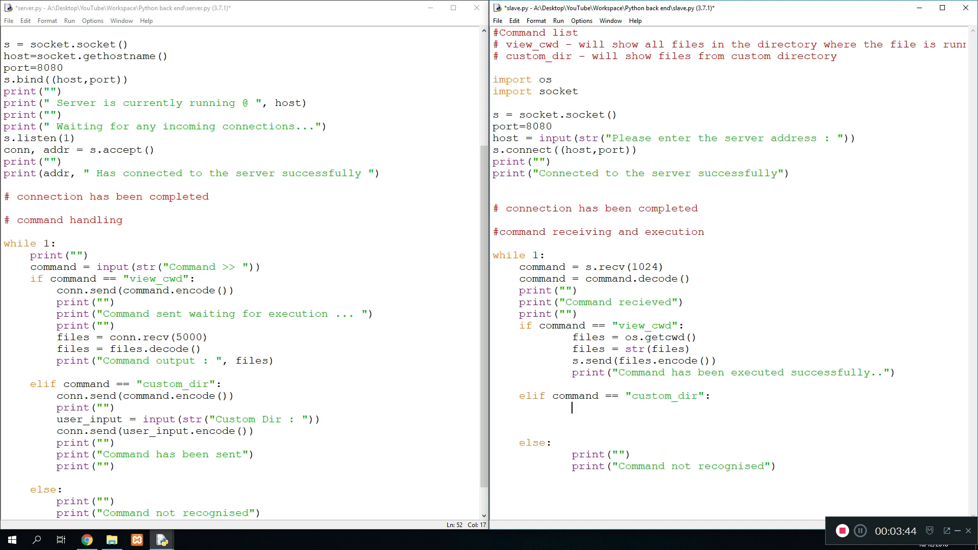
pyautogui.write('user')
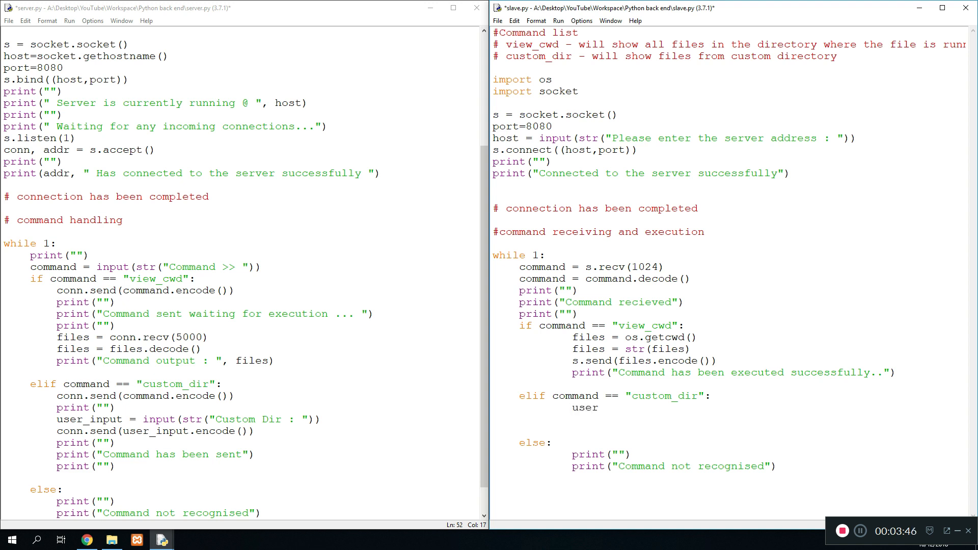
pyautogui.write('_input =')
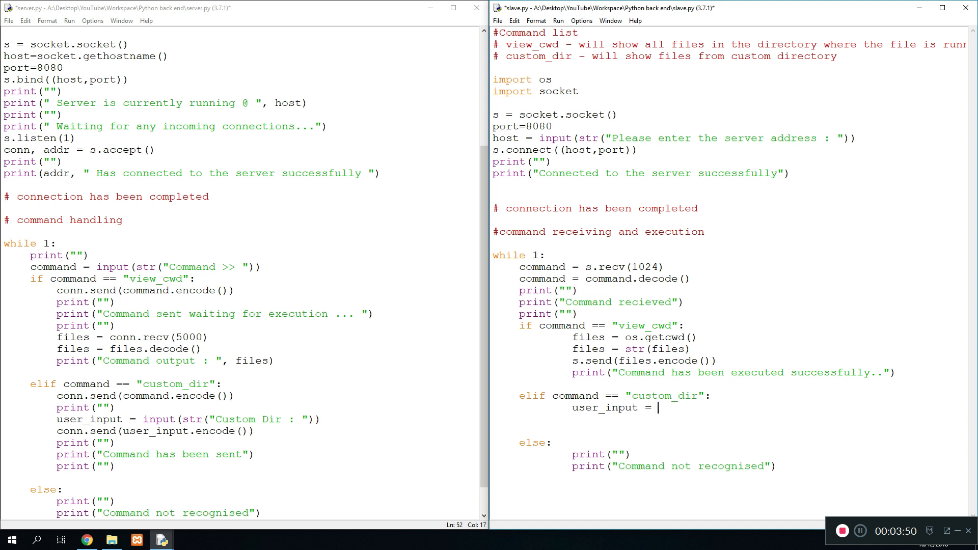
pyautogui.write('s')
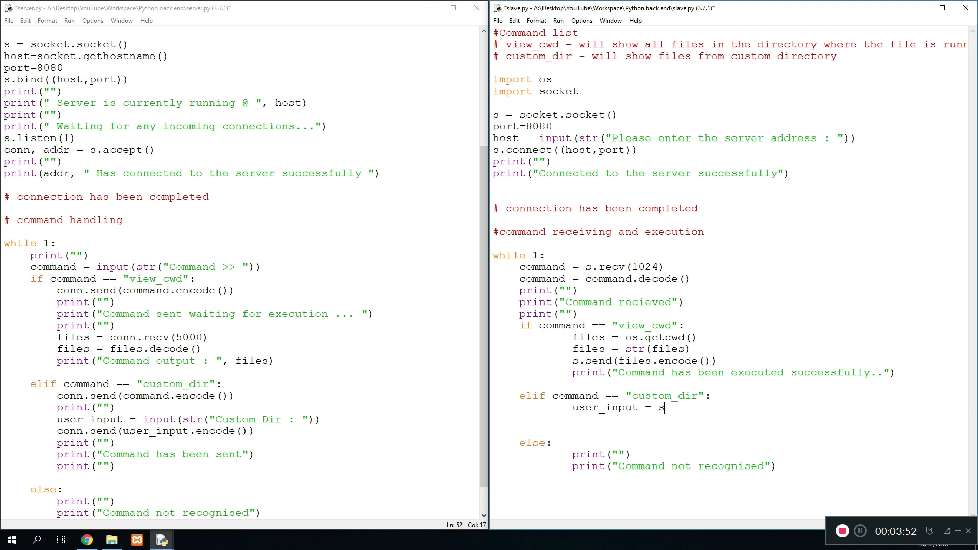
pyautogui.write('.recv(1')
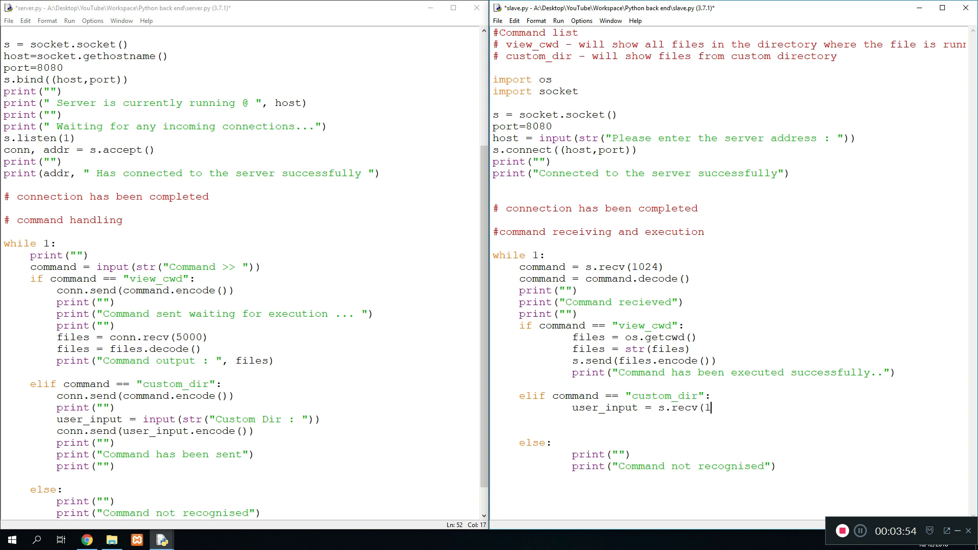
pyautogui.press('Backspace')
pyautogui.write('5000')
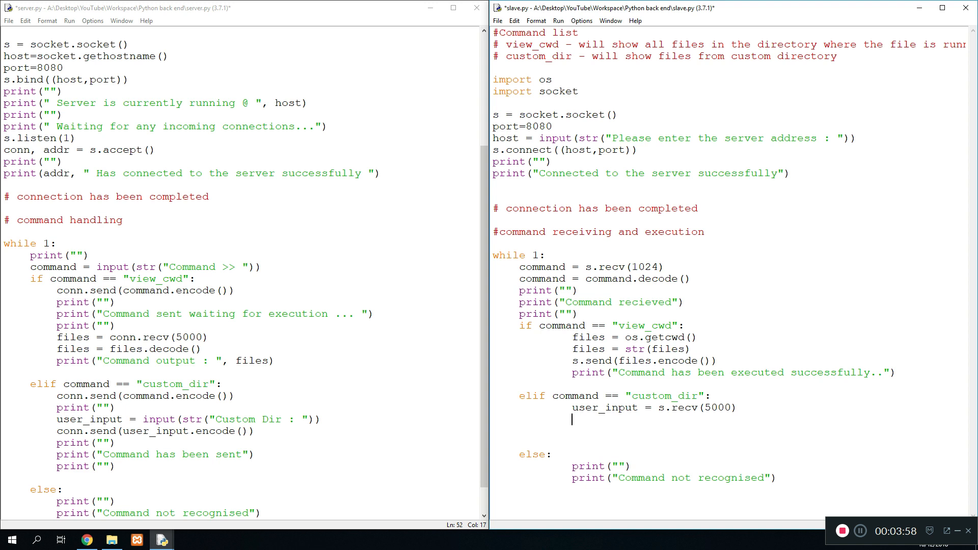
# Step: Decode the received path with user_input = user_input.decode()
pyautogui.write('user')
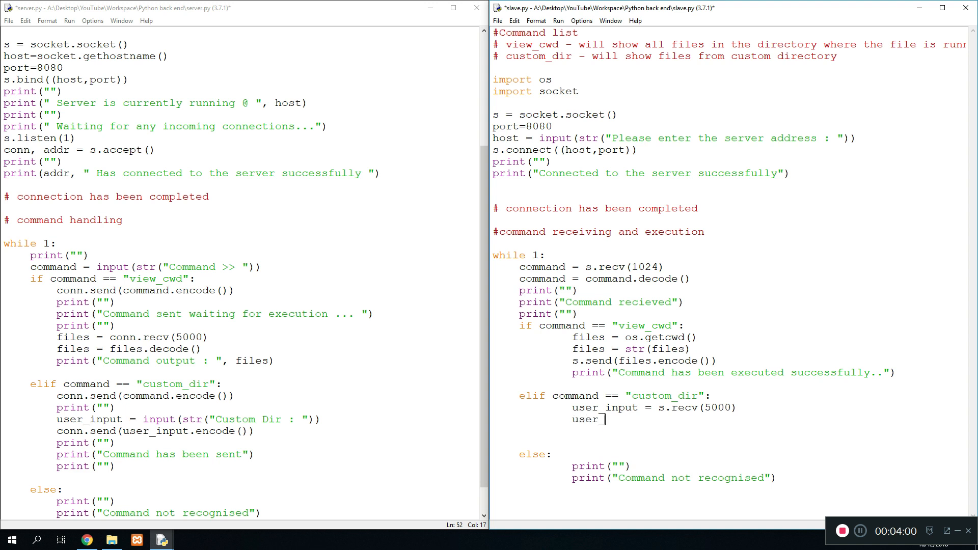
pyautogui.write('_input = user_u')
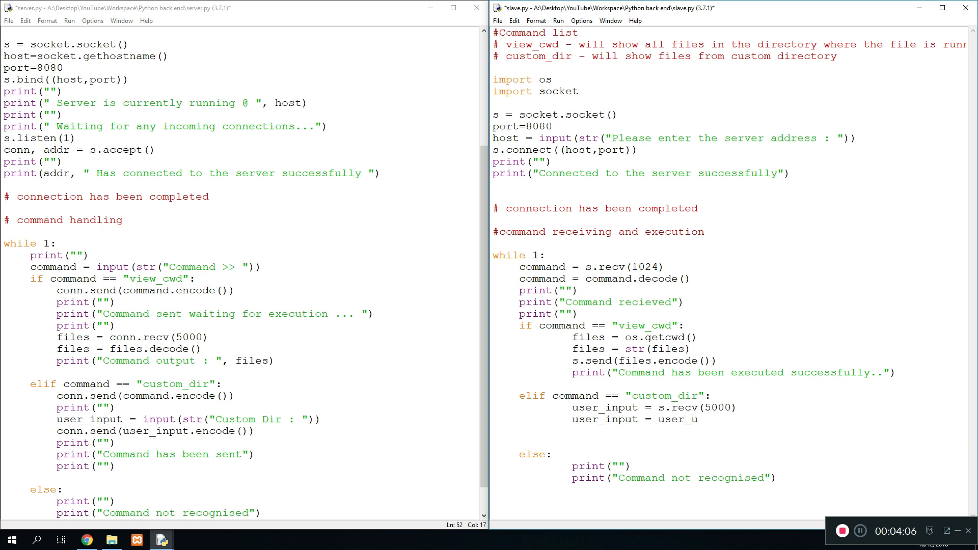
pyautogui.write('input.')
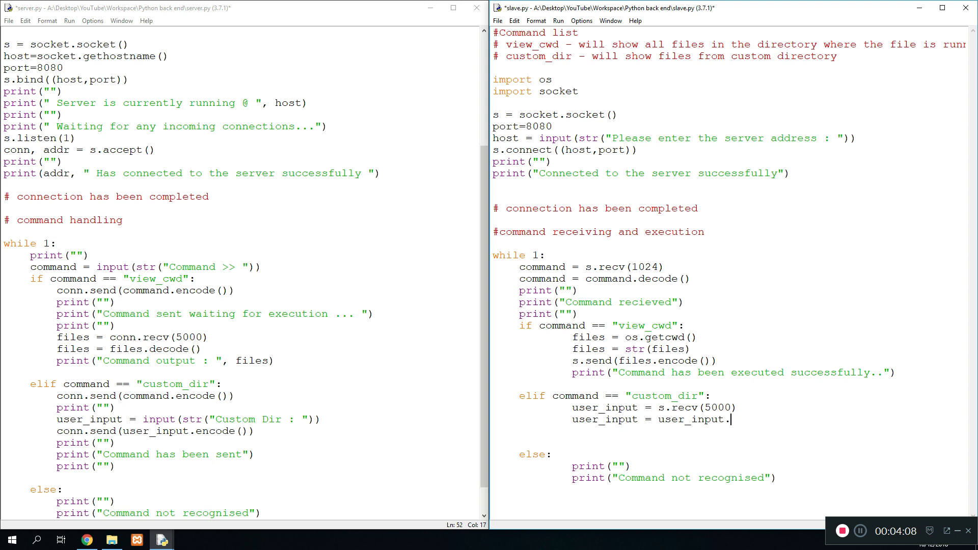
pyautogui.write('deocde(')
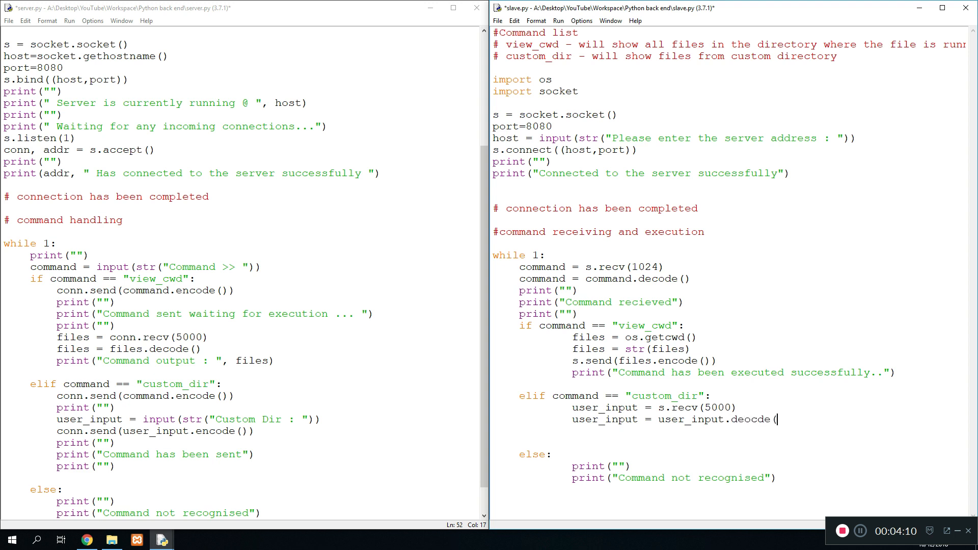
pyautogui.write('decode')
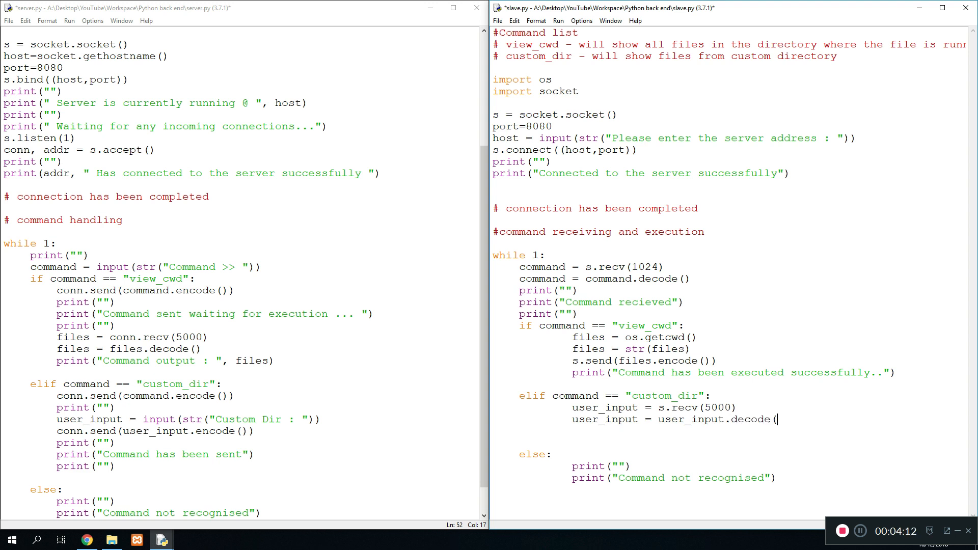
pyautogui.write(')')
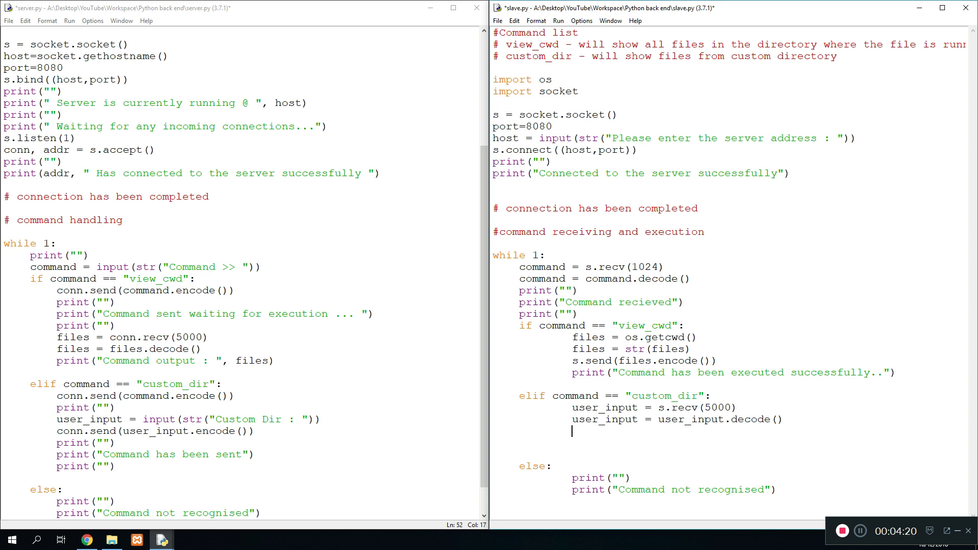
# Step: Add files = os.listdir(user_input) and s.send(files.encode()) to slave.py's custom_dir branch
pyautogui.write('files =')
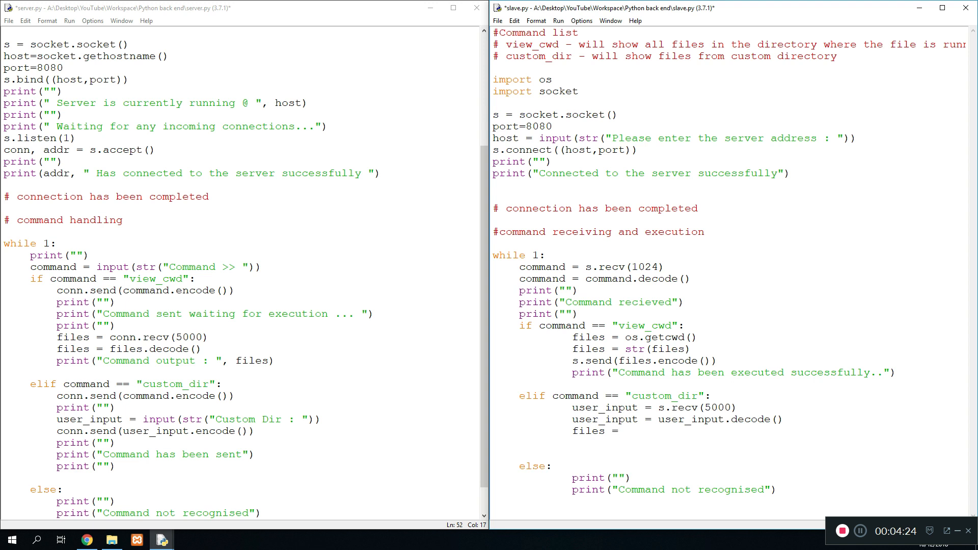
pyautogui.write('os.listdir')
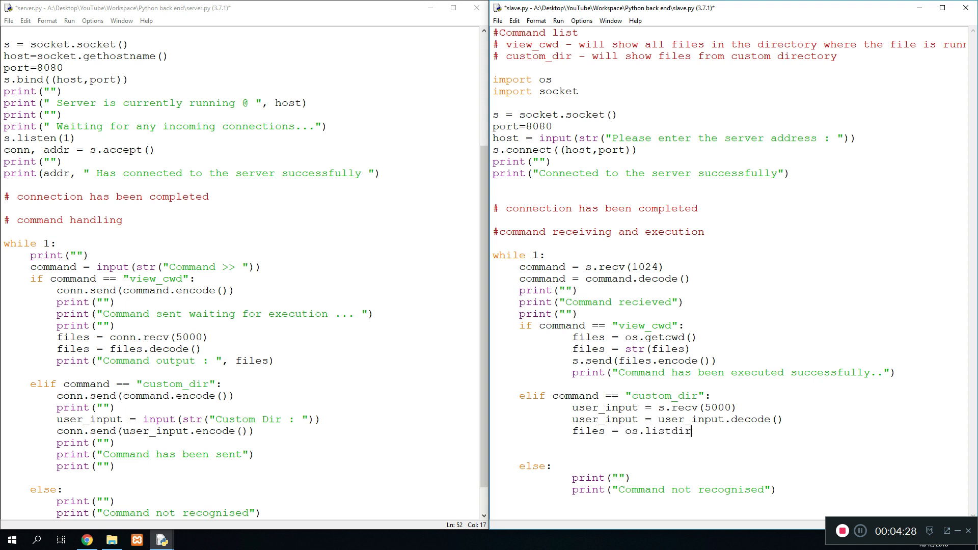
pyautogui.write('(')
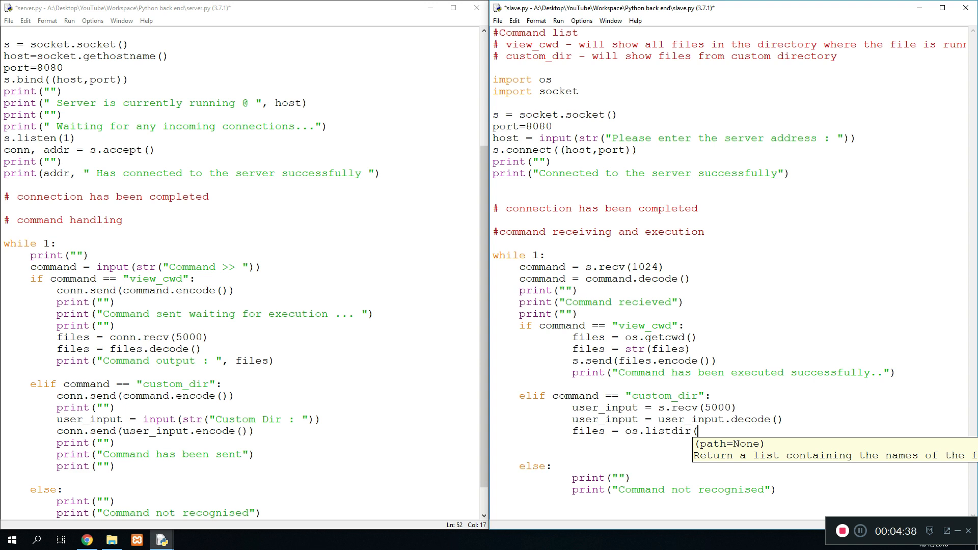
pyautogui.write('user')
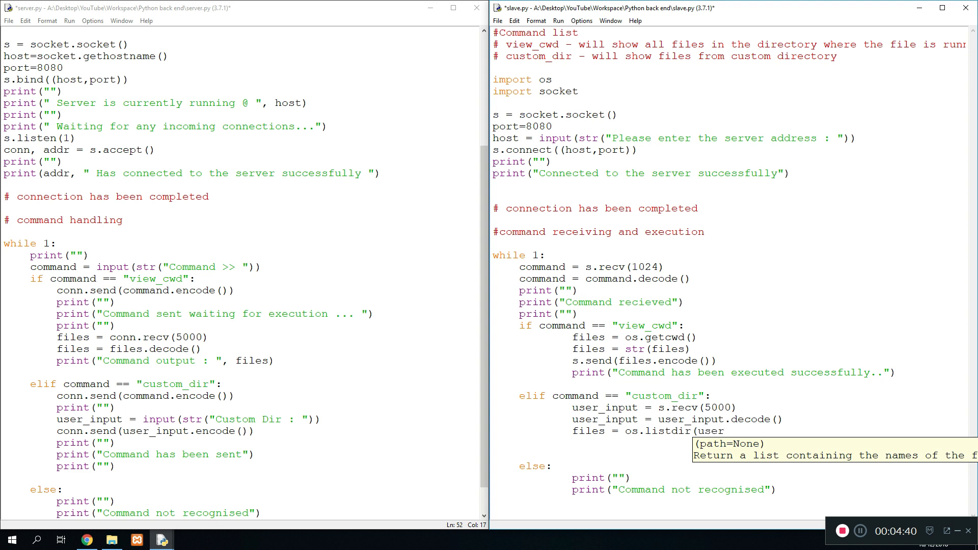
pyautogui.write('_input')
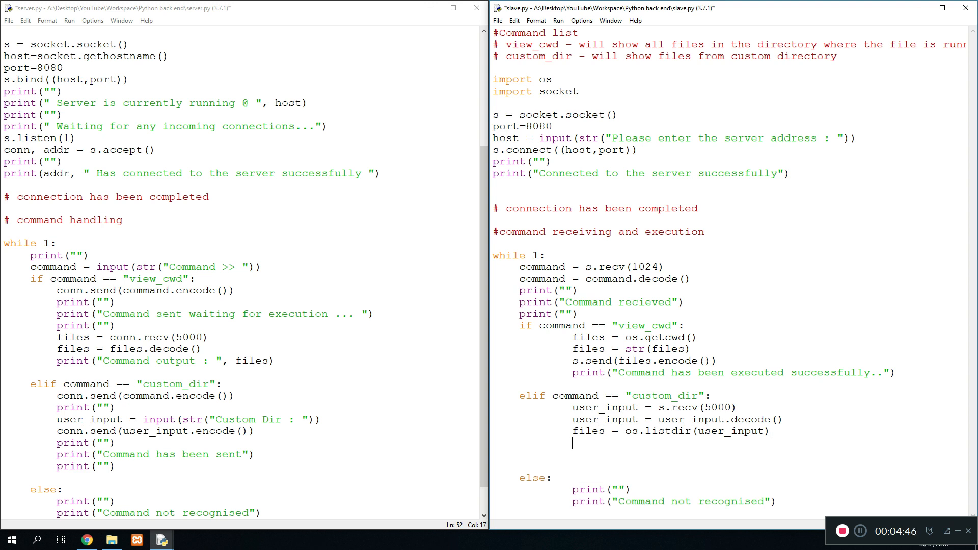
pyautogui.doubleClick(729, 431)
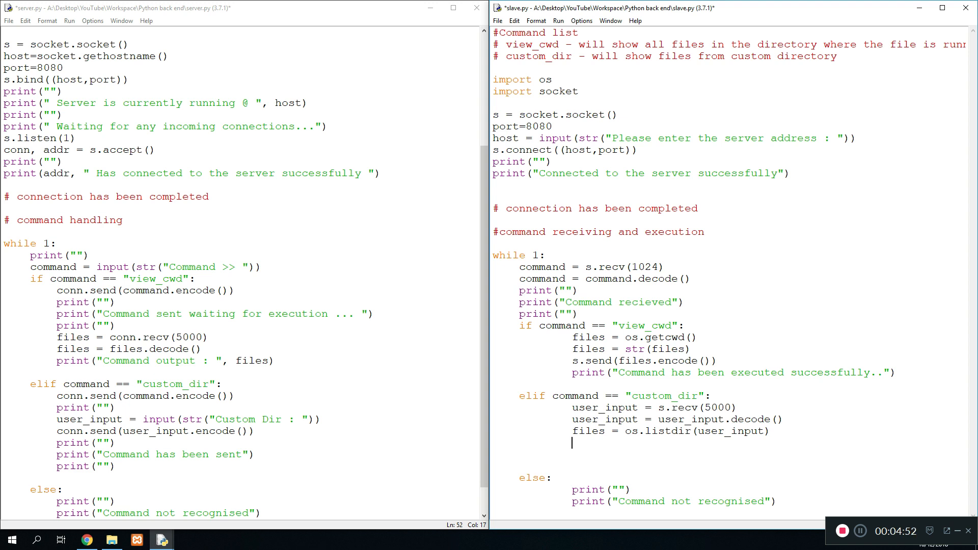
pyautogui.write('s.sen')
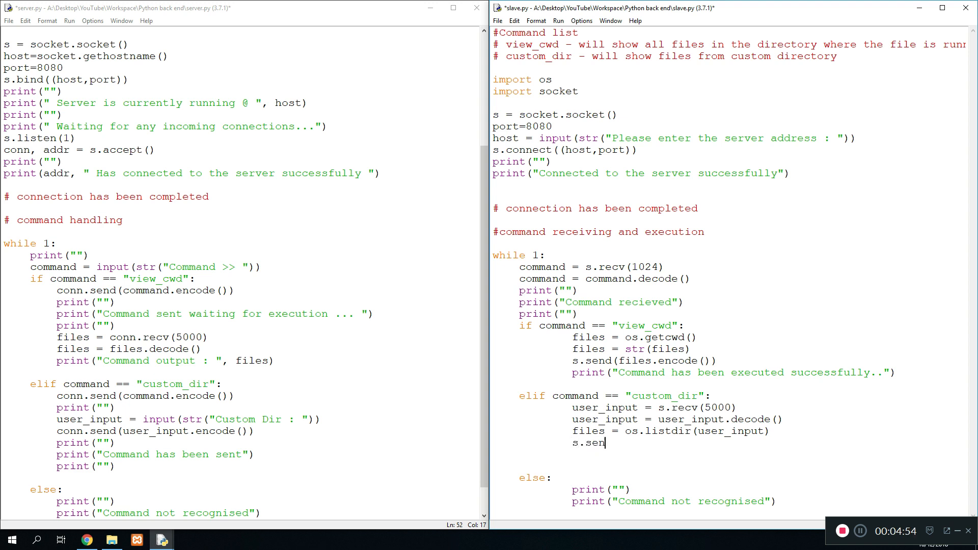
pyautogui.write('d(files.en')
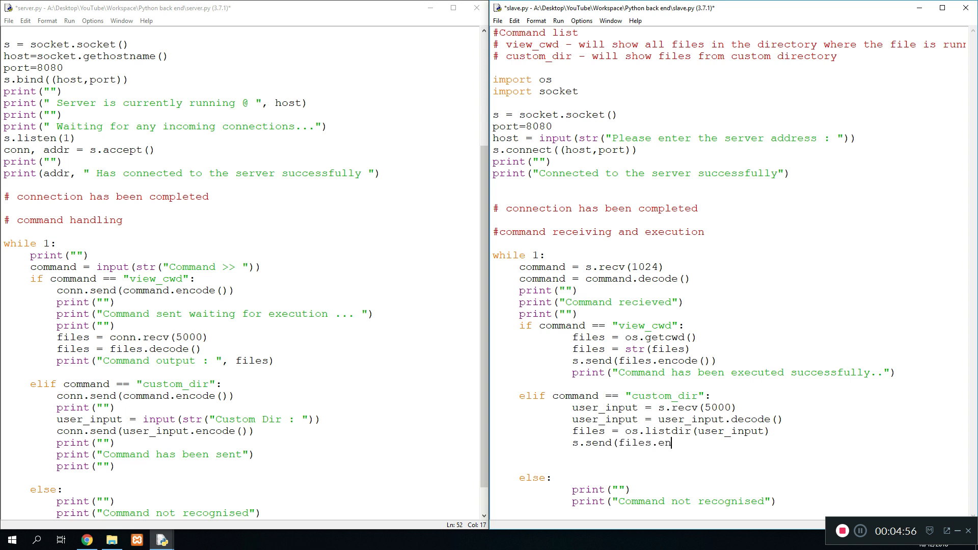
pyautogui.write('code(')
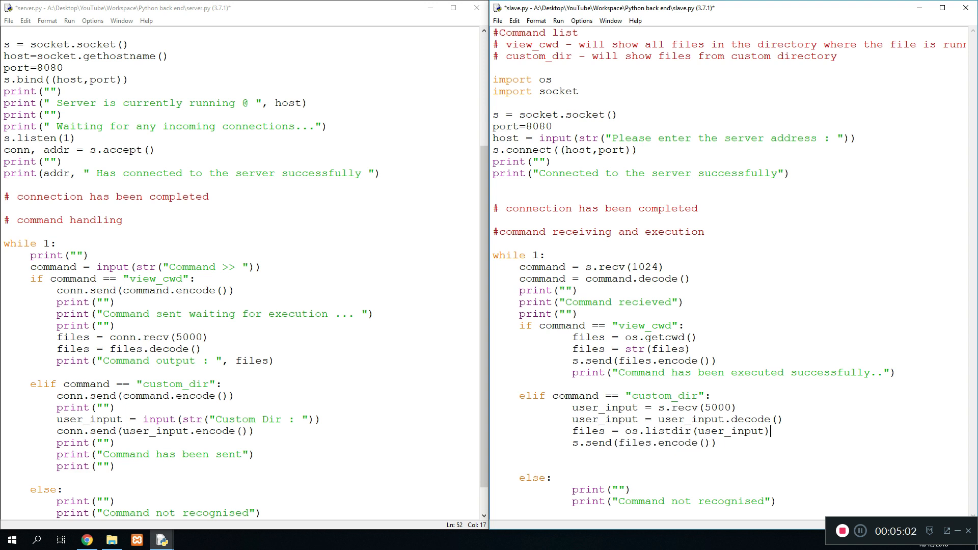
# Step: Add print("") and print("Command has been executed successfully..") after the send call
pyautogui.press('Enter')
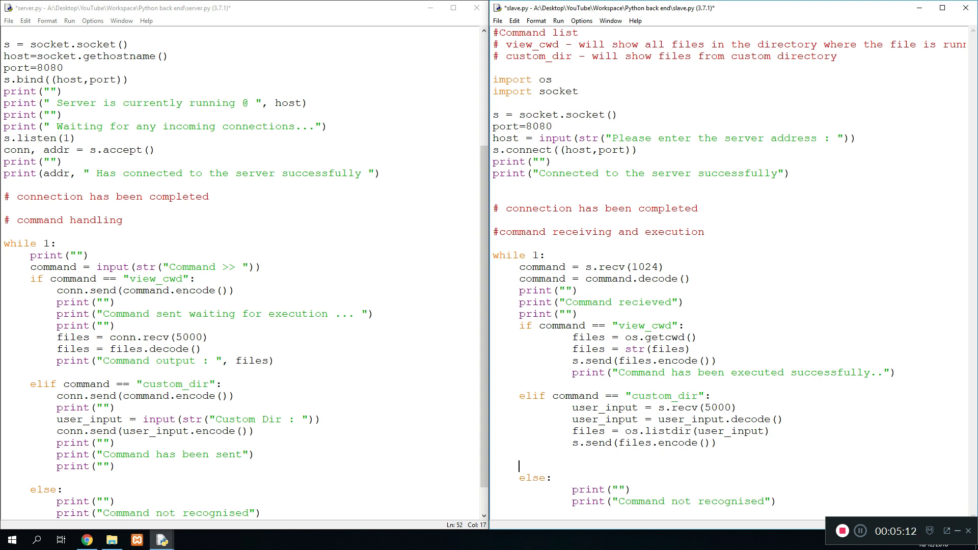
pyautogui.write('p')
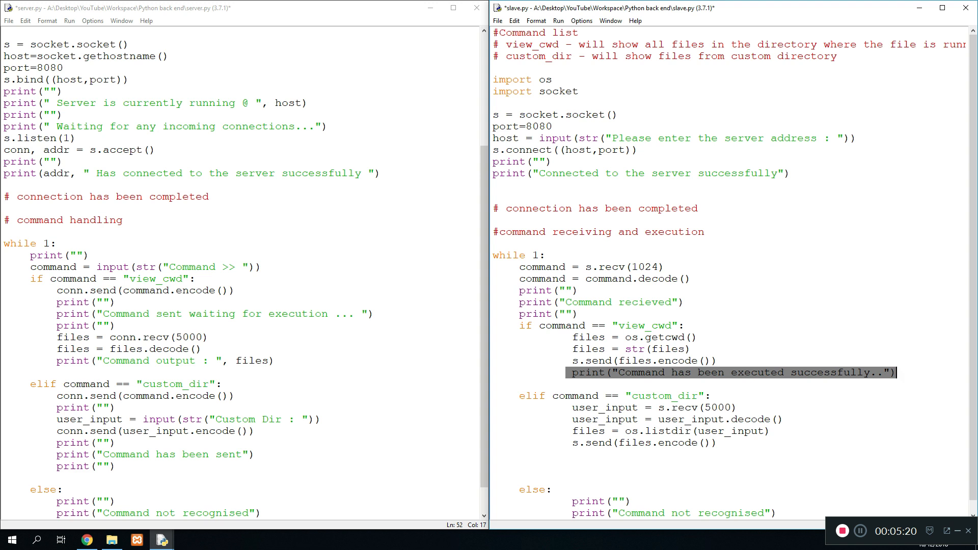
pyautogui.write('print("Command has been executed successfully..")')
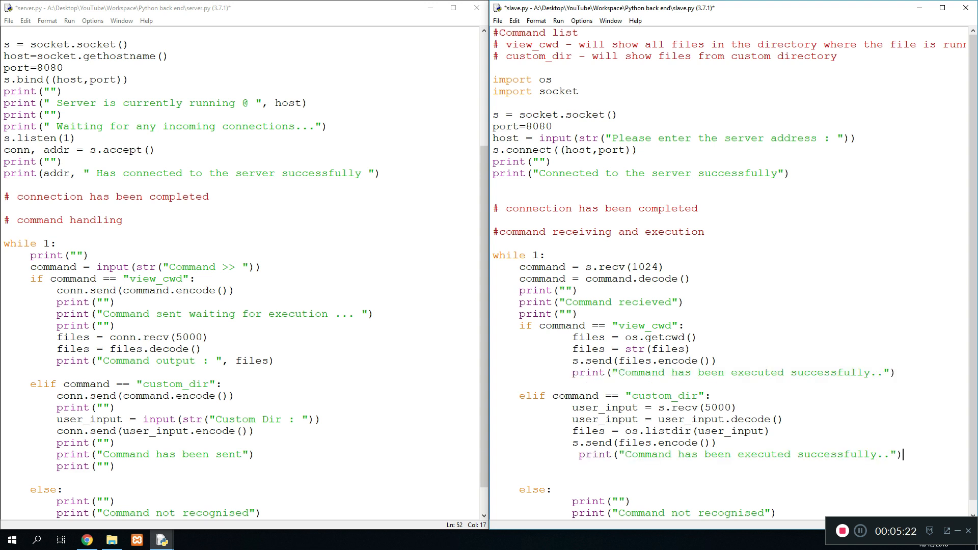
pyautogui.write('print("')
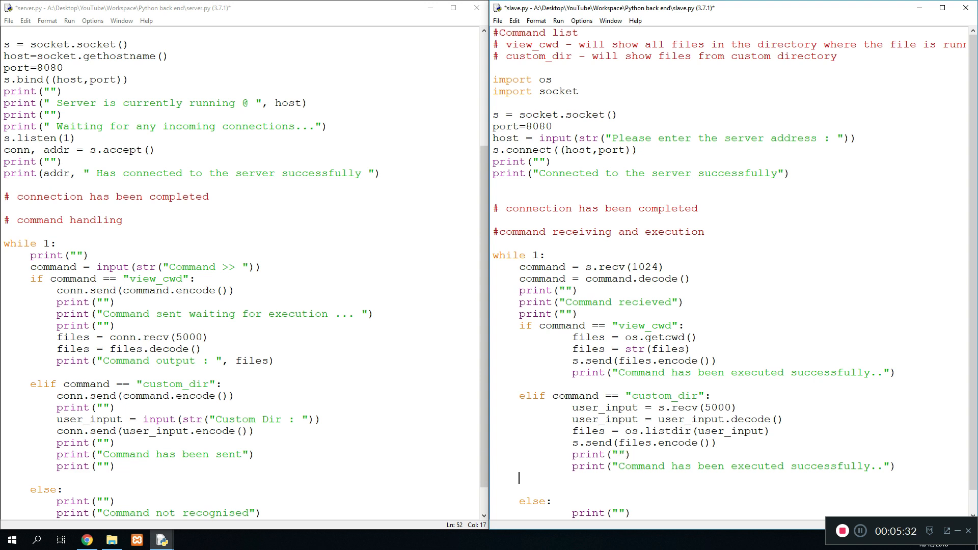
pyautogui.write('print("")')
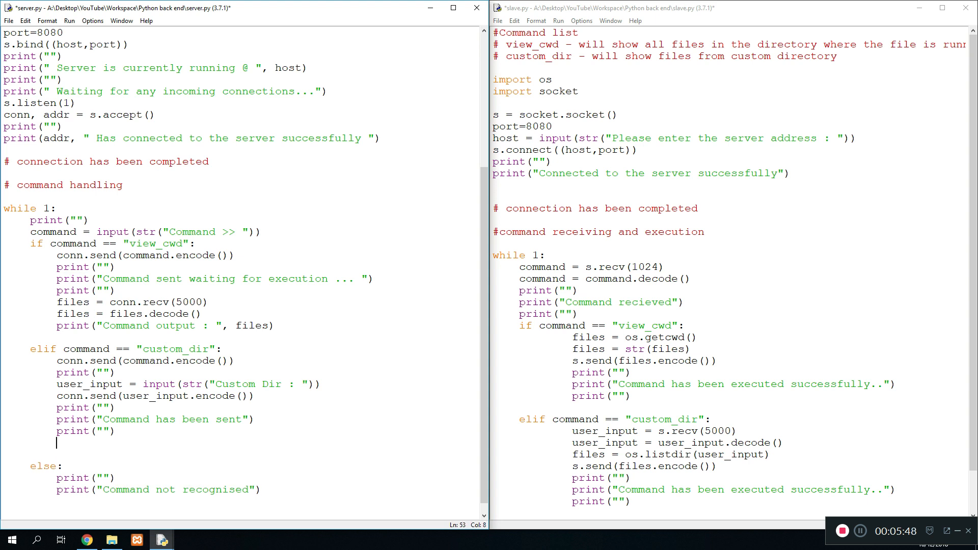
# Step: In server.py, receive the listing with files = conn.recv(...) and decode it
pyautogui.write('files =')
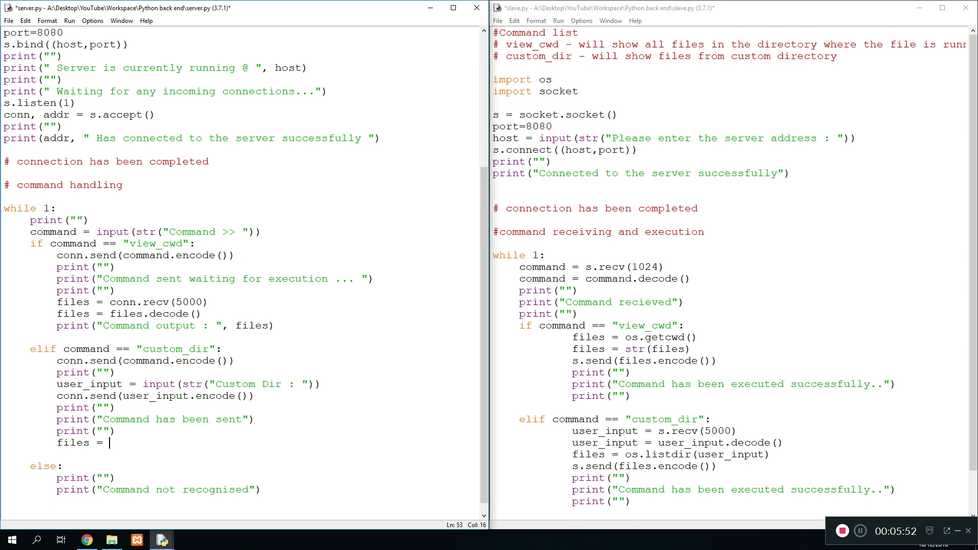
pyautogui.write('conn.rec')
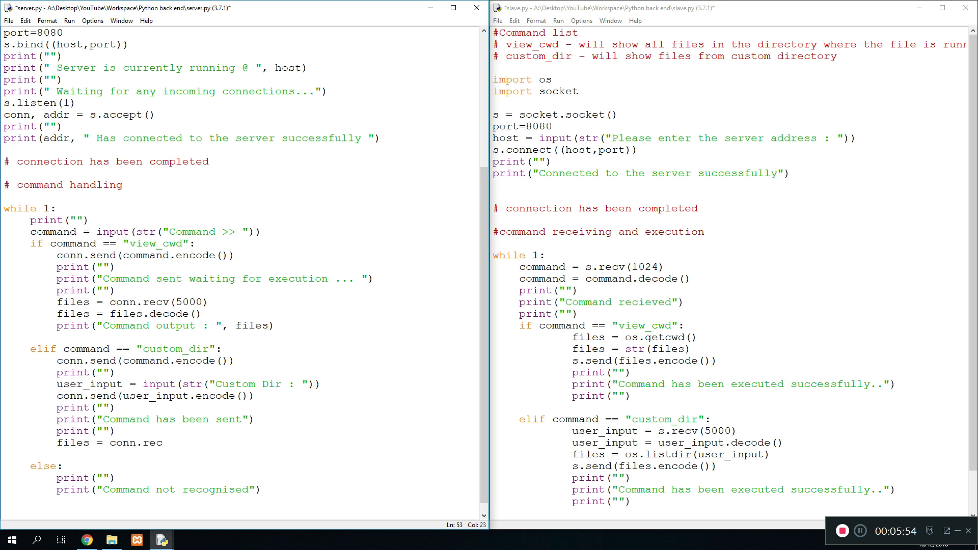
pyautogui.write('v(5000')
pyautogui.write('pr')
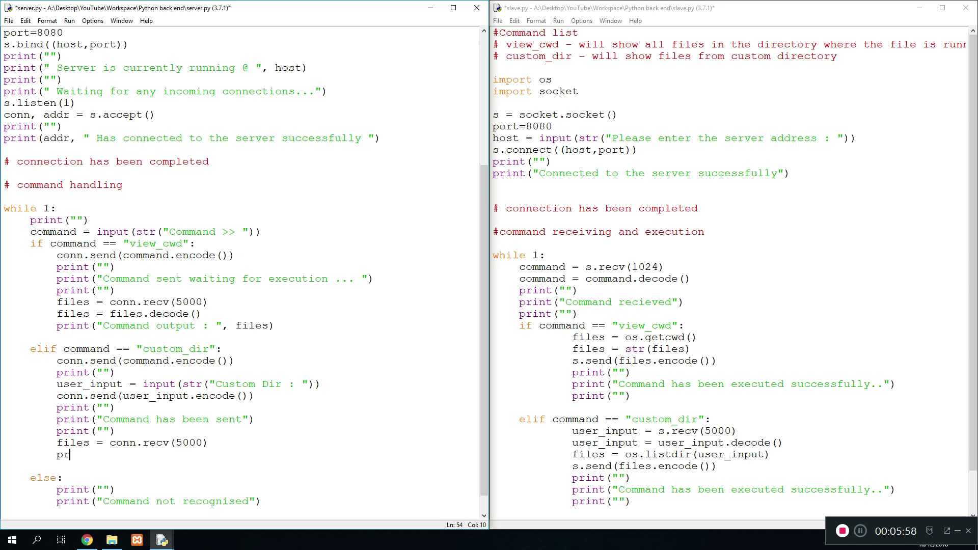
pyautogui.write('les = fi')
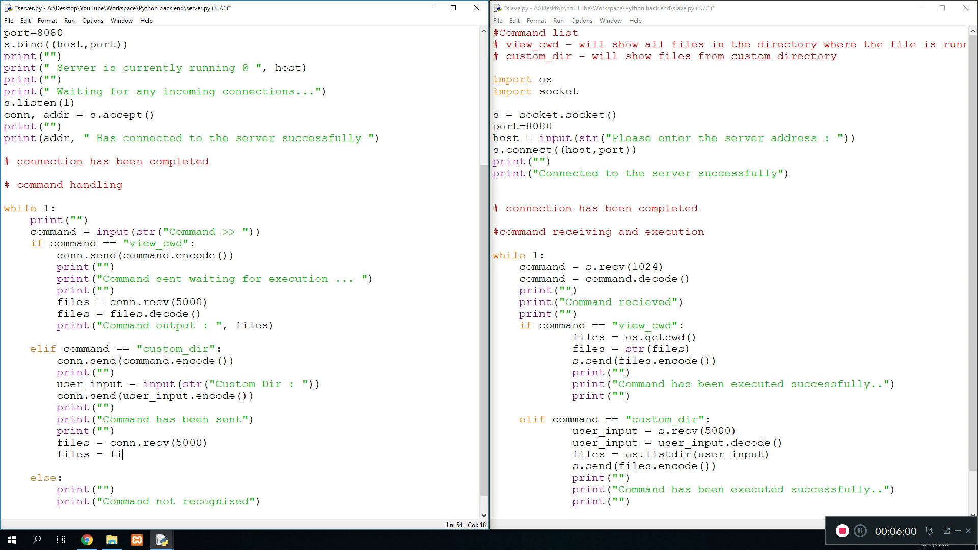
pyautogui.write('les.decode()')
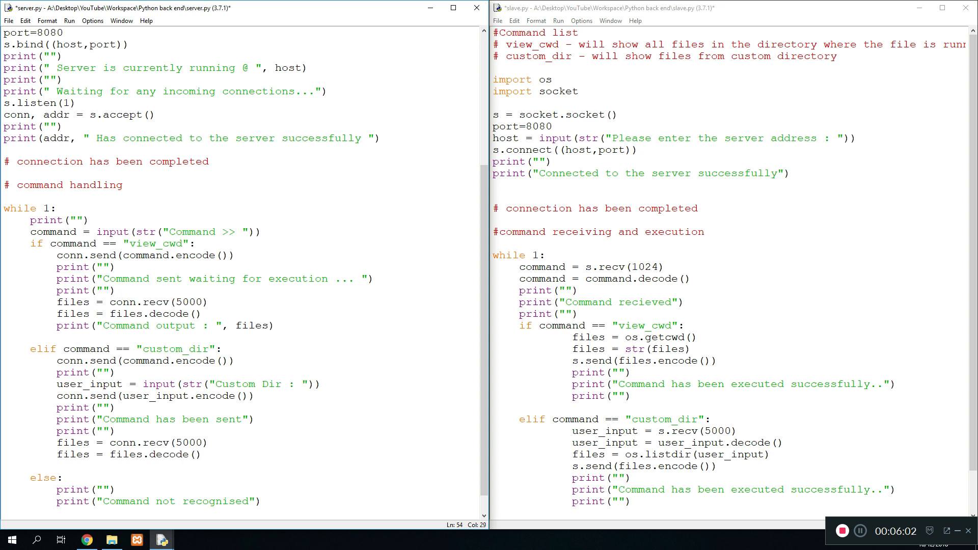
# Step: Print "Custom Dir Result : " with files, then run the server module
pyautogui.write('print("Files')
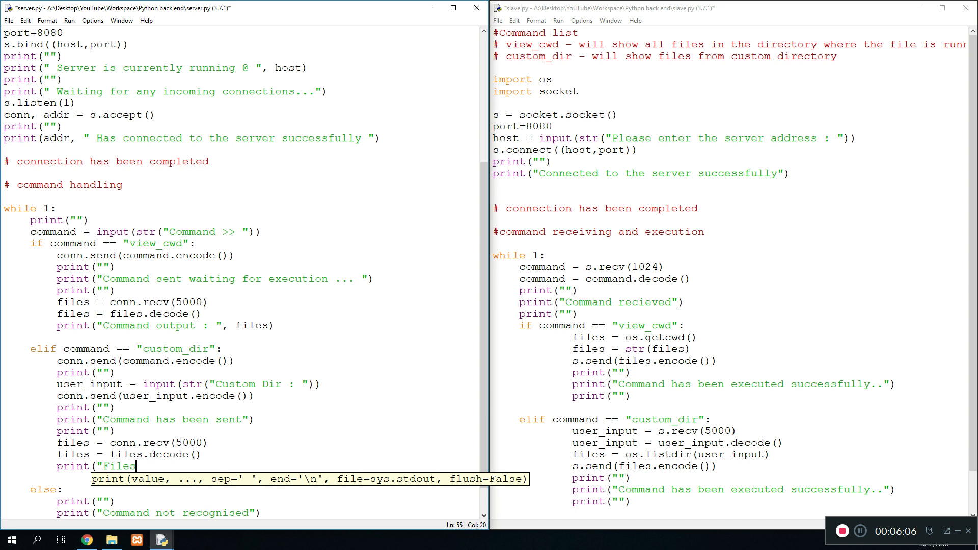
pyautogui.press('BackSpace')
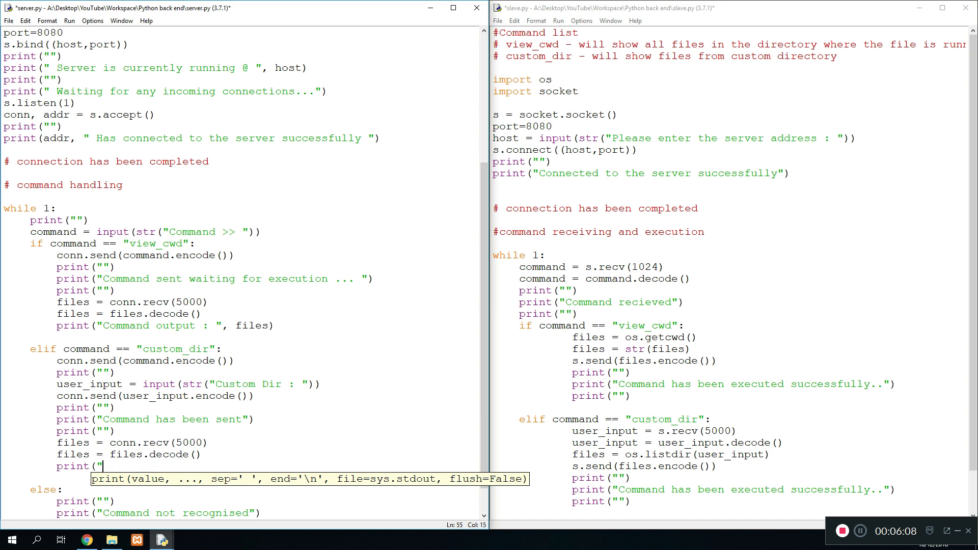
pyautogui.write('Custom Dir')
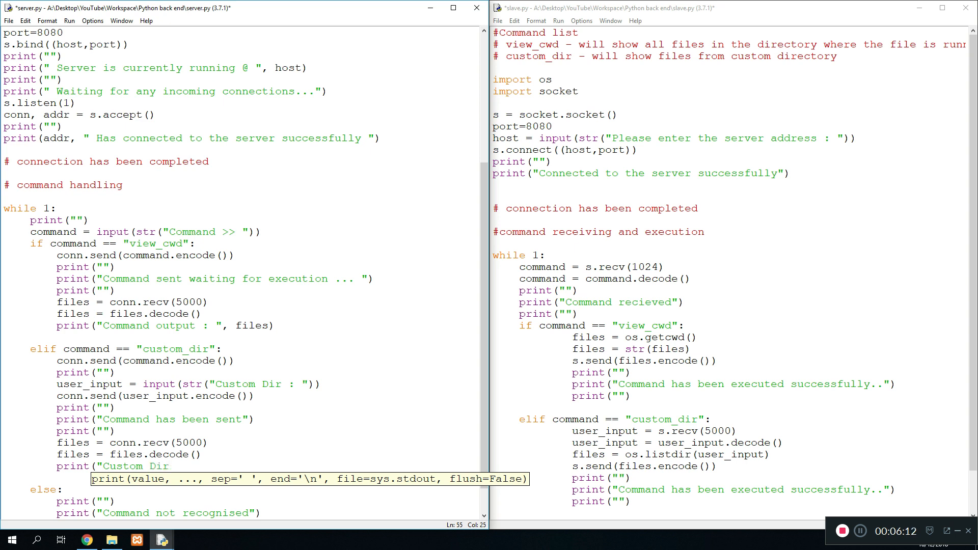
pyautogui.write('Result :')
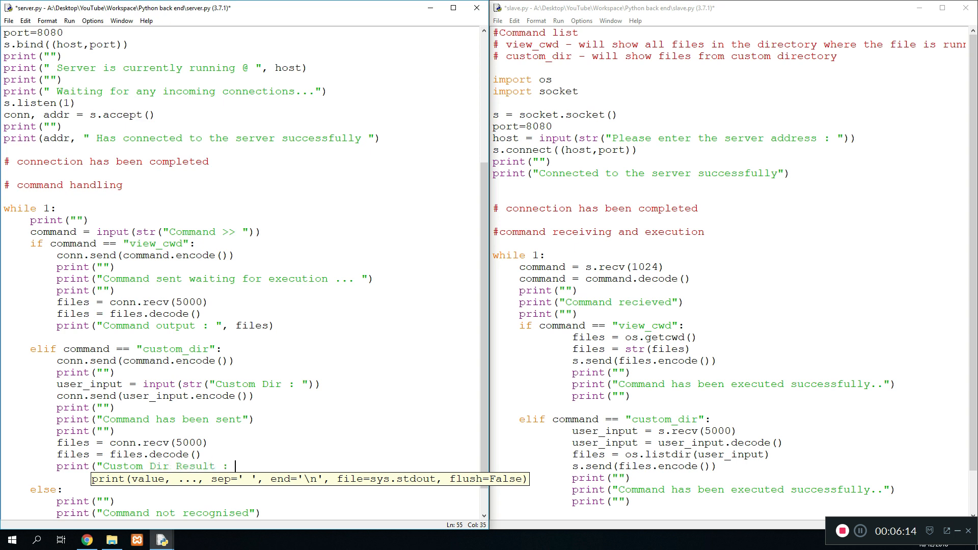
pyautogui.write('", files"')
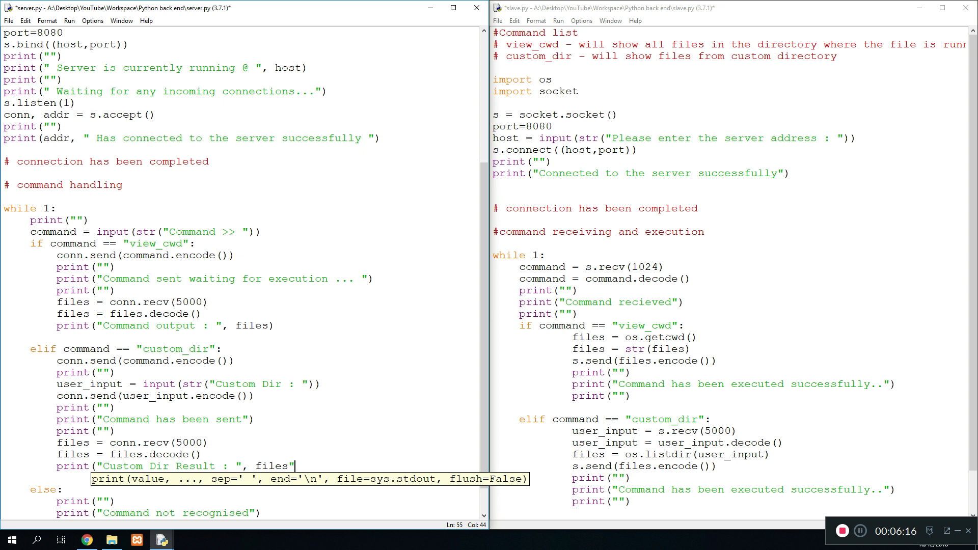
pyautogui.press('Escape')
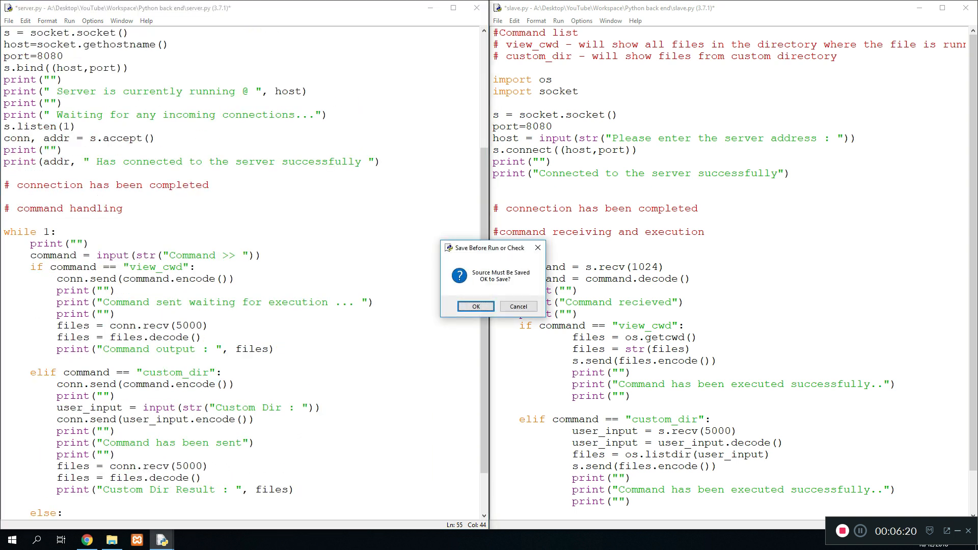
# Step: Save and run the server, then send custom_dir with C:// and hit the slave's AttributeError
pyautogui.click(475, 306)
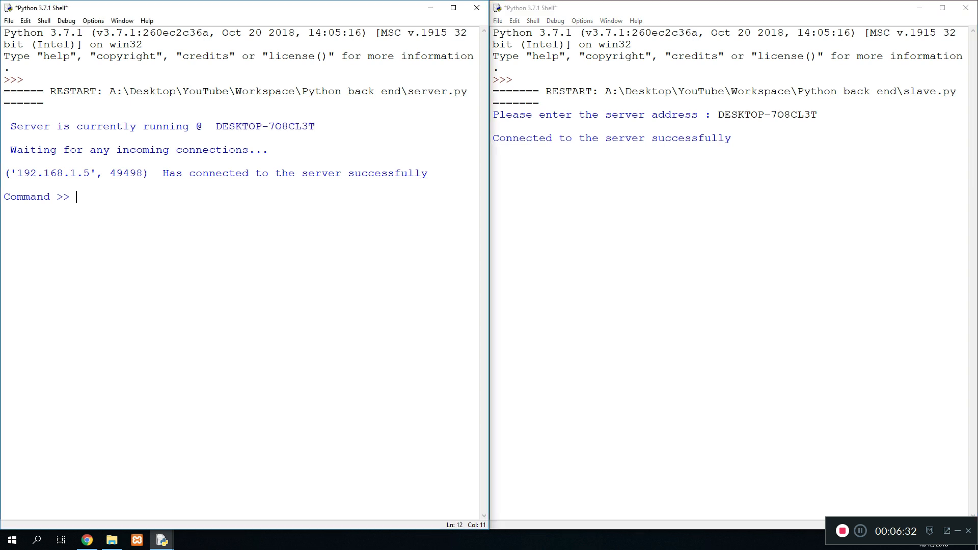
pyautogui.write('custom_dir')
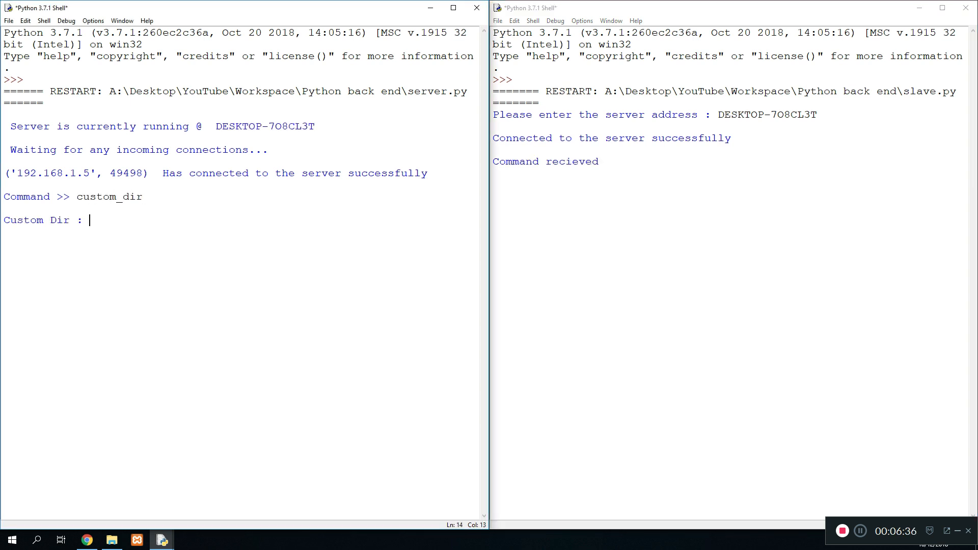
pyautogui.write('C://')
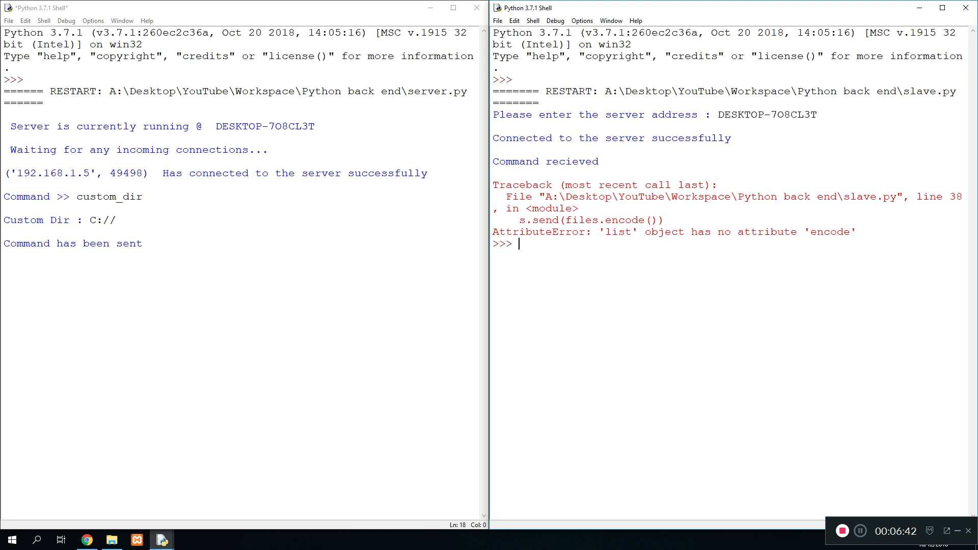
pyautogui.moveTo(475, 8)
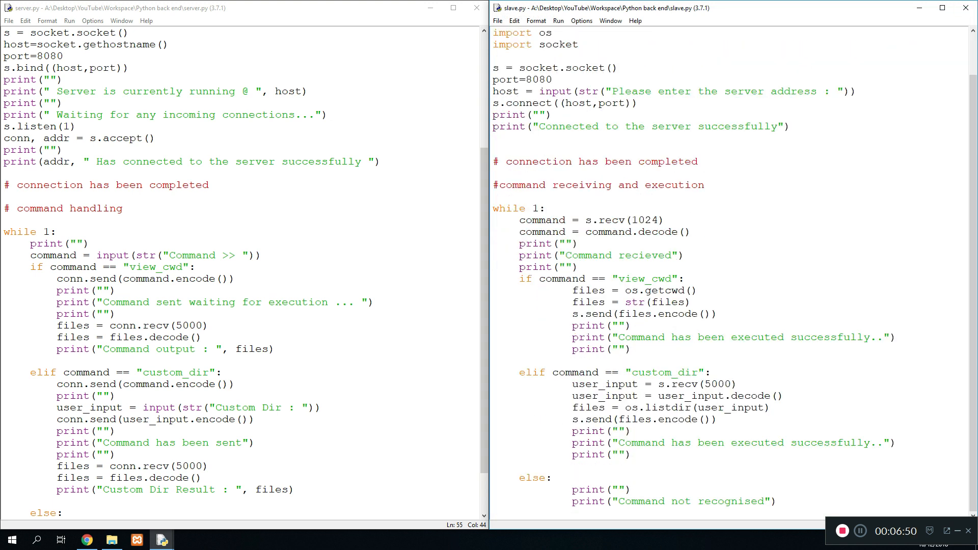
# Step: Add files = str(files) after os.listdir in slave.py, save, and rerun slave and server
pyautogui.doubleClick(588, 408)
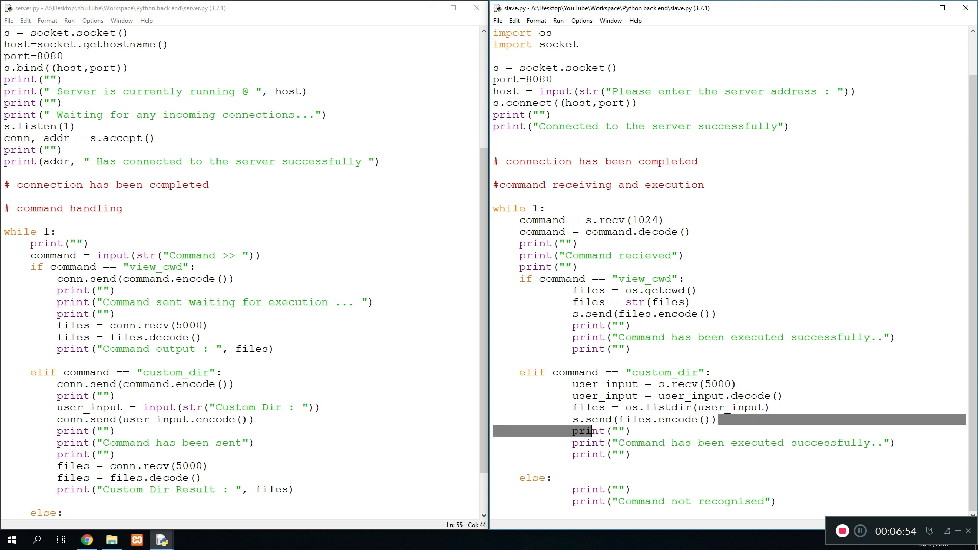
pyautogui.click(622, 419)
pyautogui.write('files =')
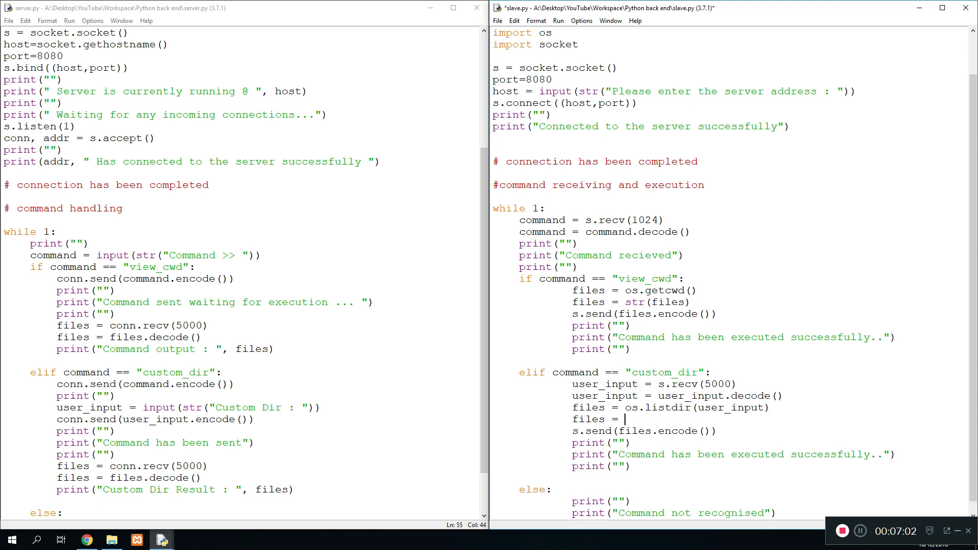
pyautogui.write('str(f')
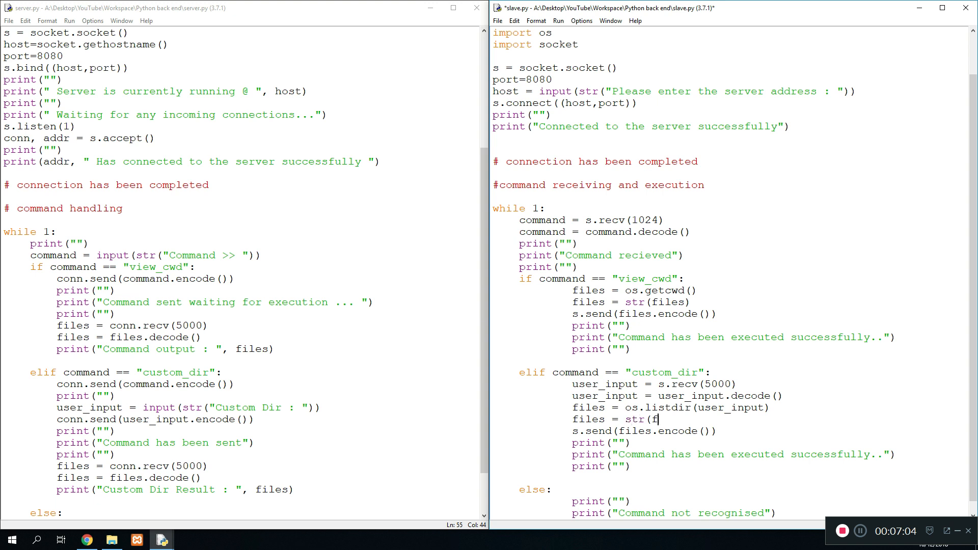
pyautogui.press('F5')
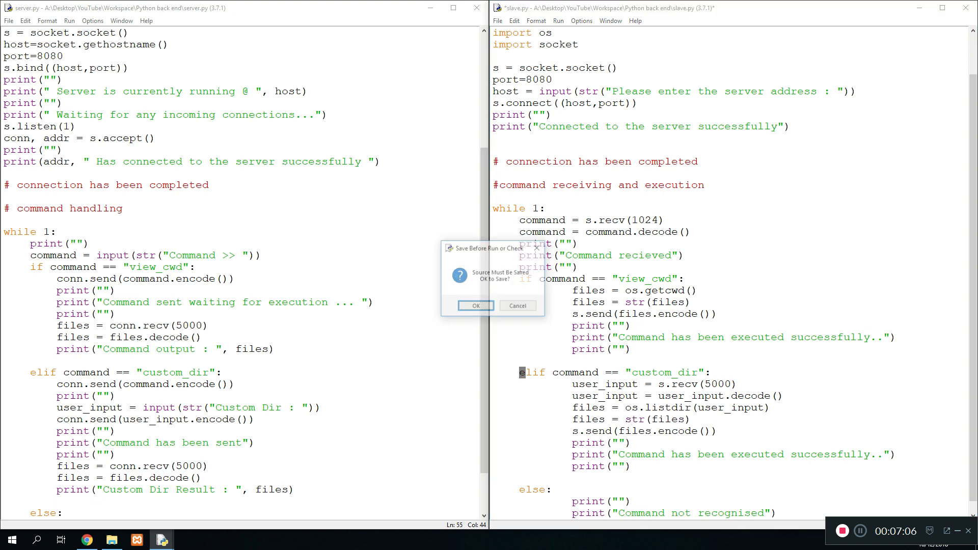
pyautogui.click(475, 306)
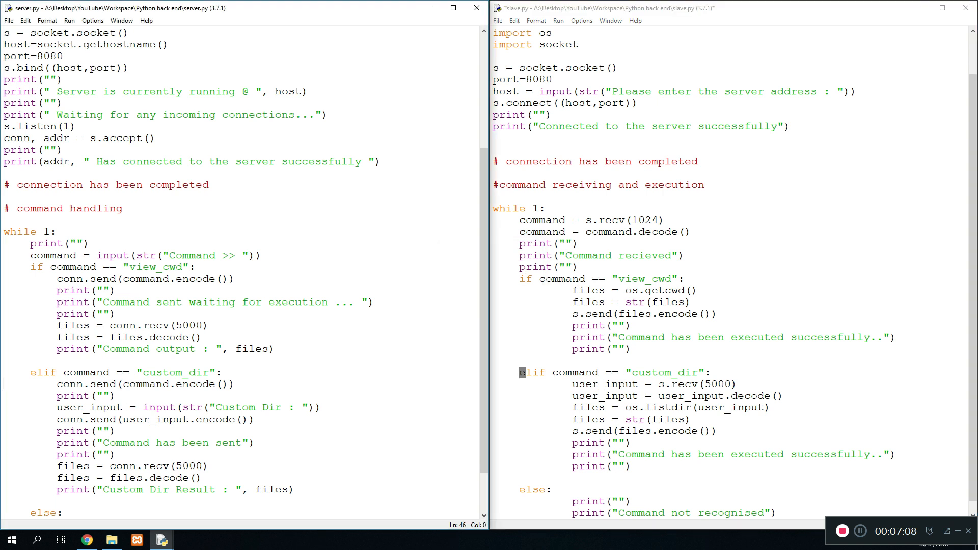
pyautogui.press('F5')
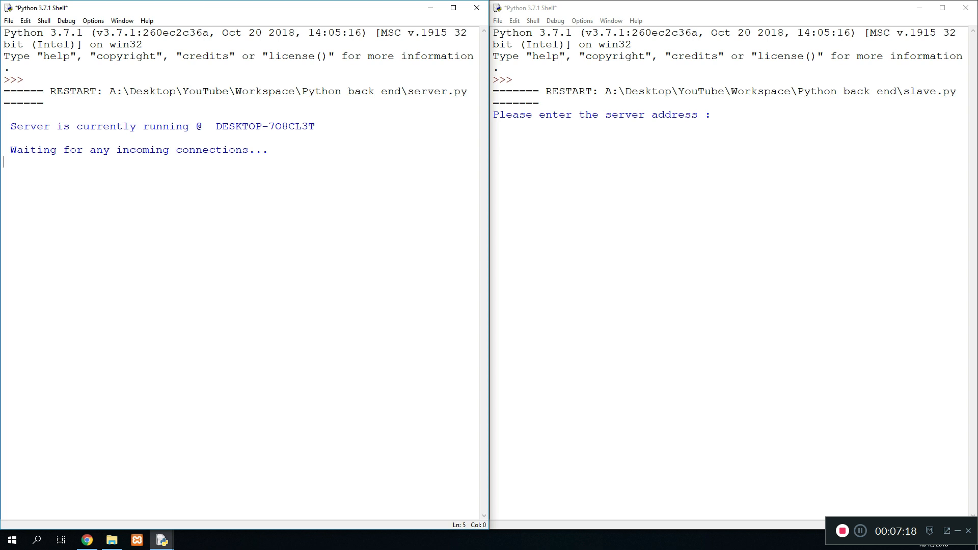
# Step: Connect the slave and run custom_dir on C:// from the server's Command prompt
pyautogui.doubleClick(264, 126)
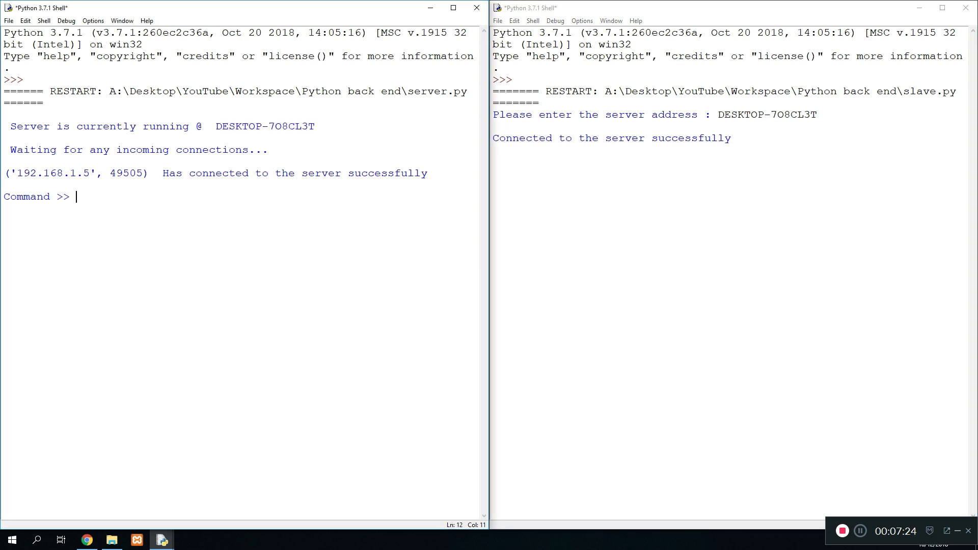
pyautogui.write('custom')
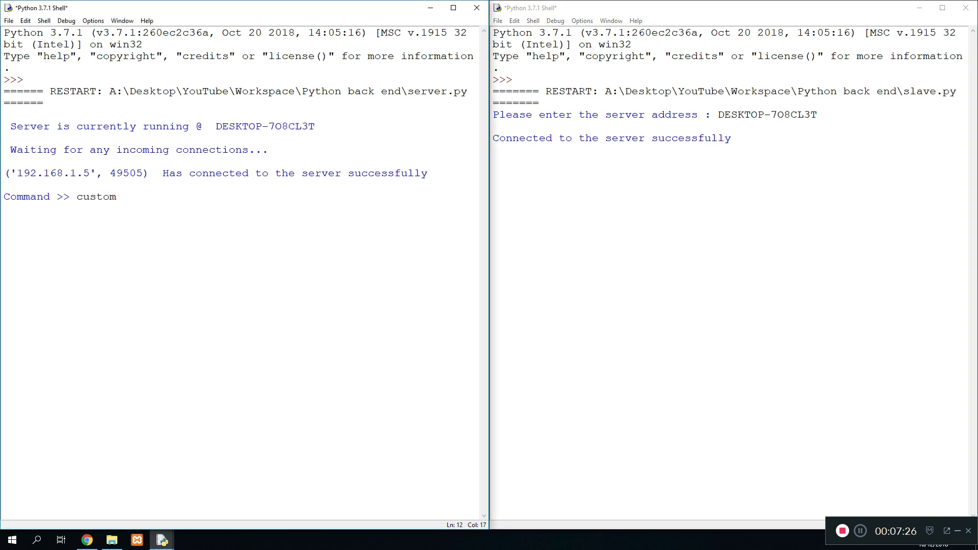
pyautogui.write('_dir')
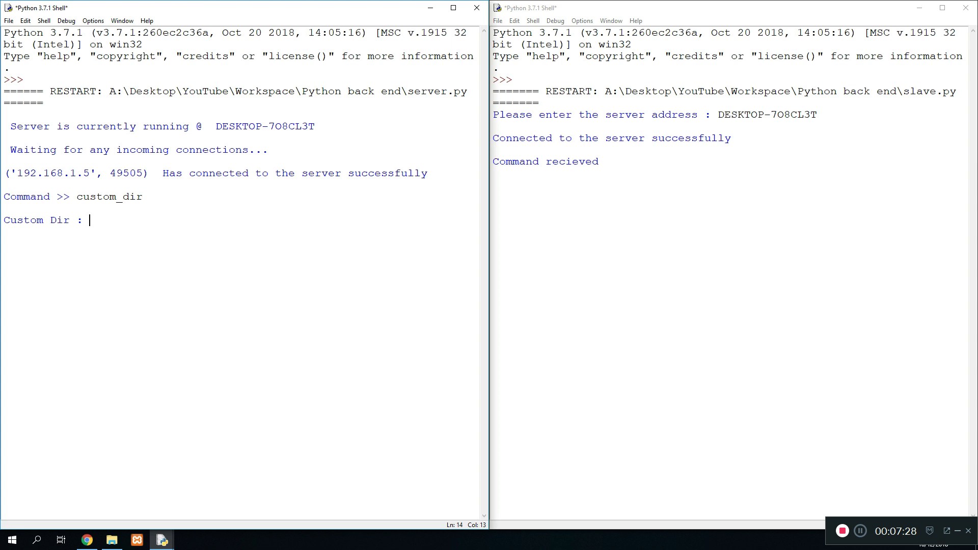
pyautogui.write('C://')
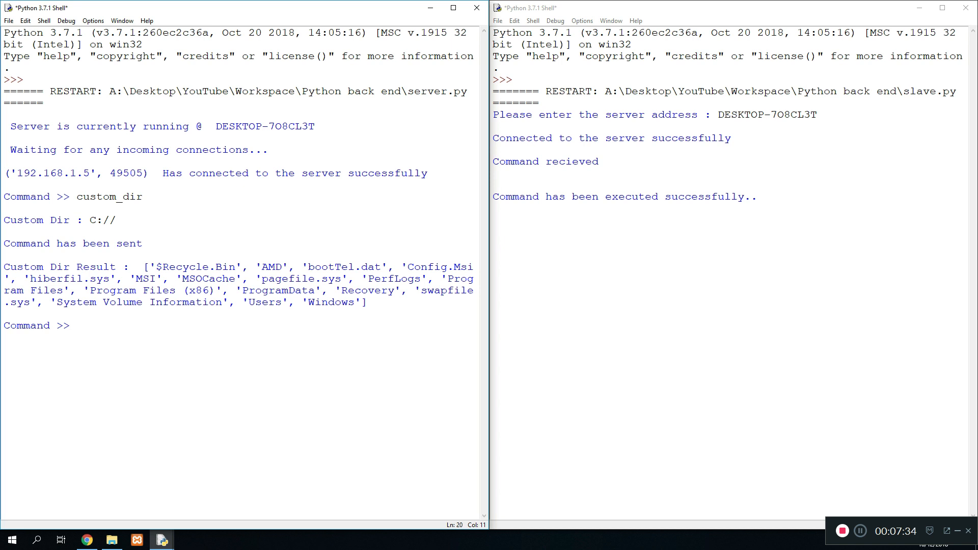
pyautogui.doubleClick(56, 267)
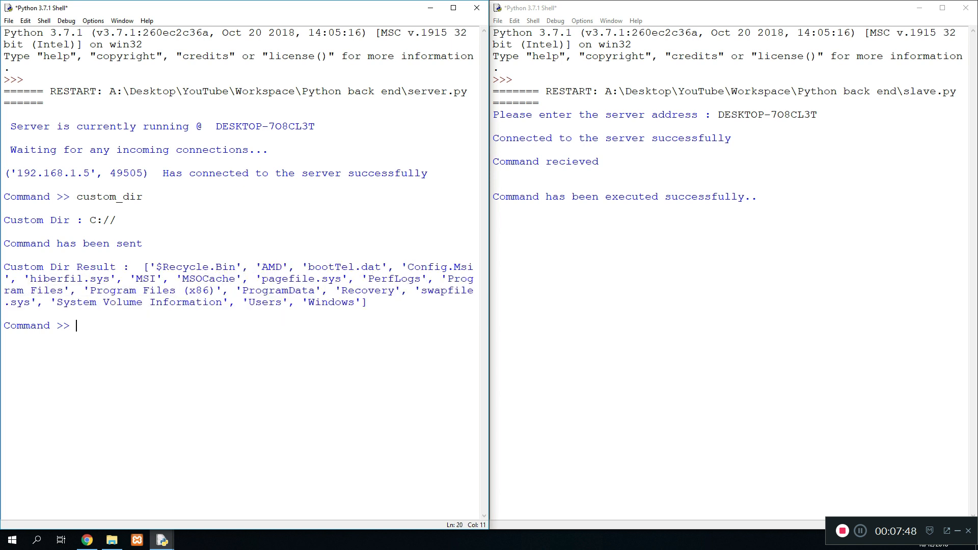
# Step: Run custom_dir on C://users, then return to the server.py code
pyautogui.write('c')
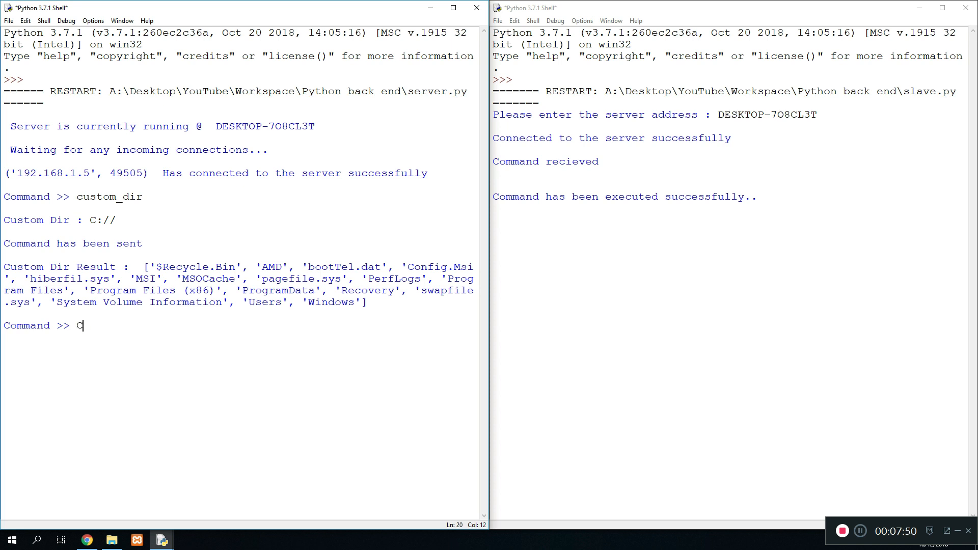
pyautogui.write('ustom_dir')
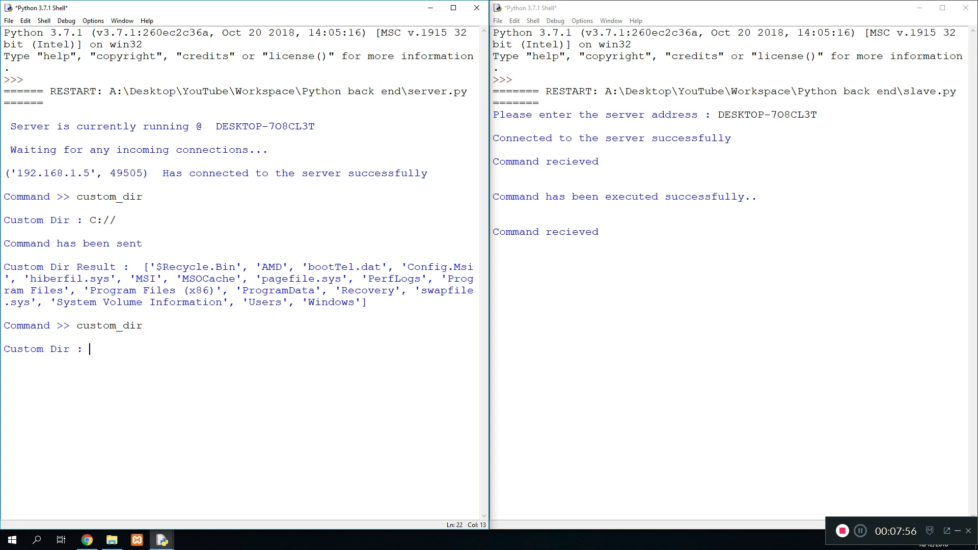
pyautogui.write('C://')
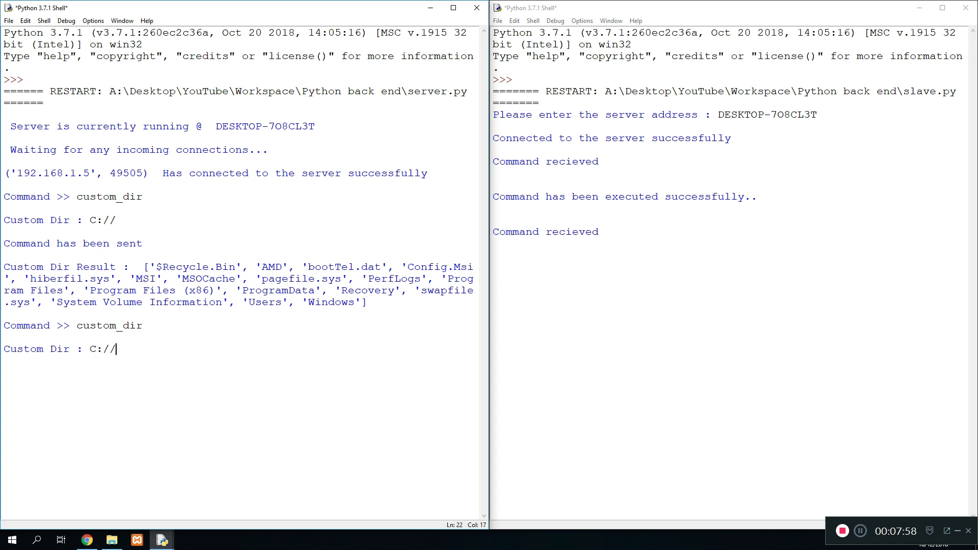
pyautogui.write('users')
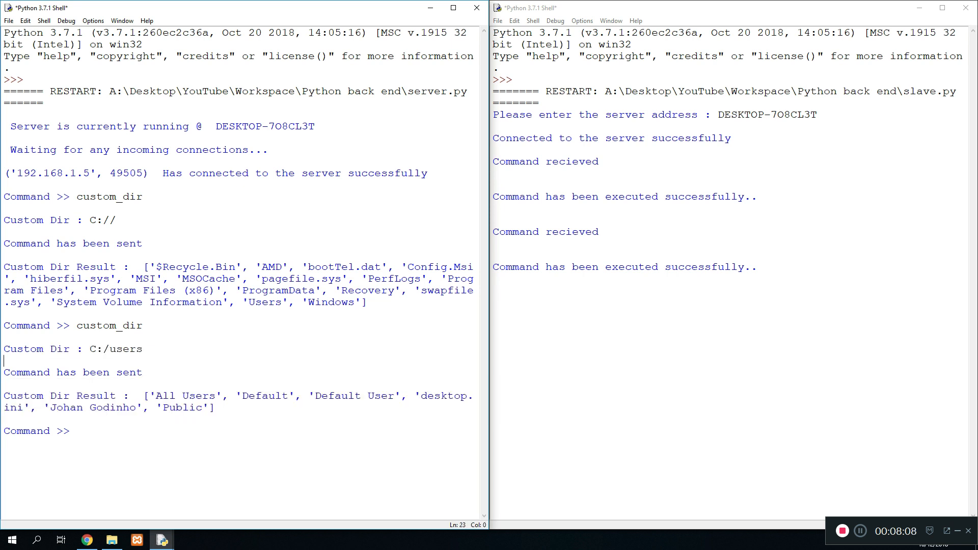
pyautogui.moveTo(6, 395); pyautogui.dragTo(177, 396)
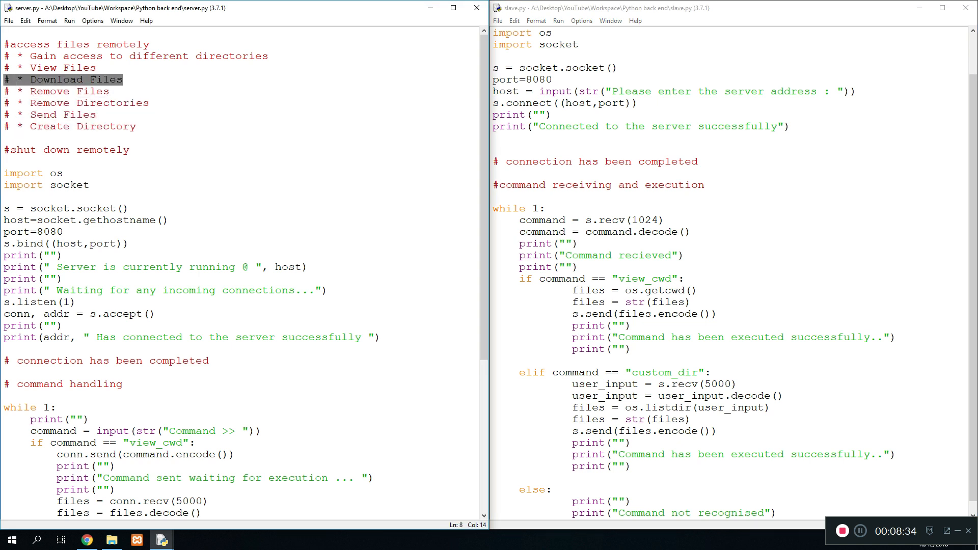
pyautogui.click(122, 79)
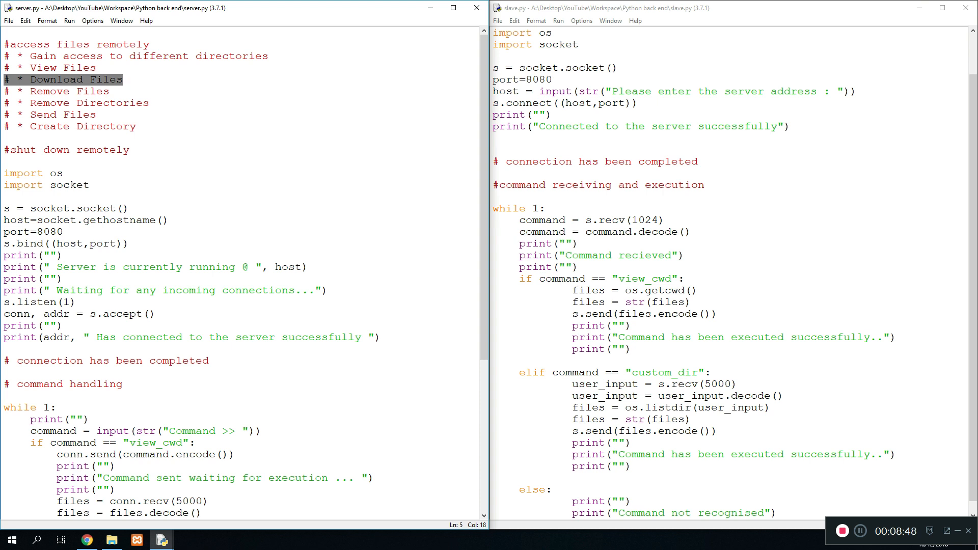
pyautogui.click(122, 80)
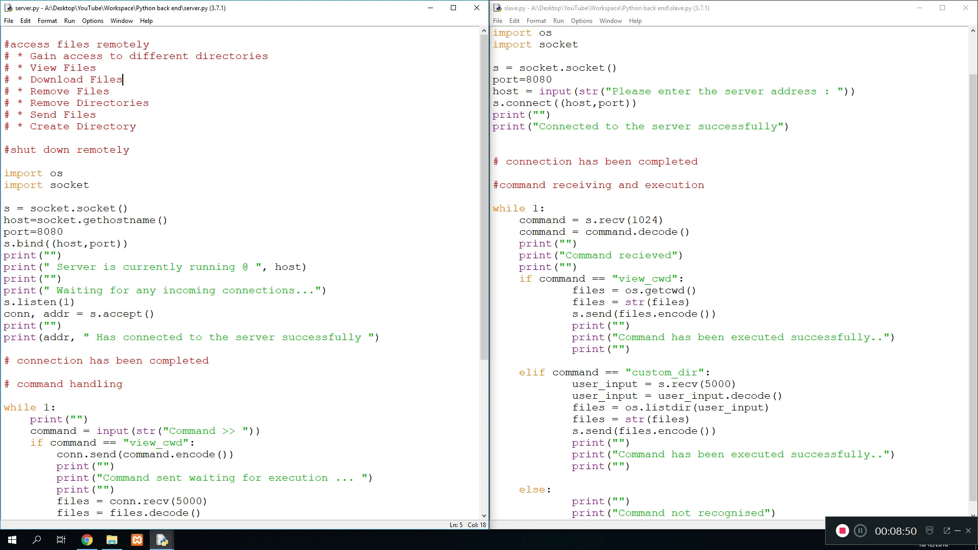